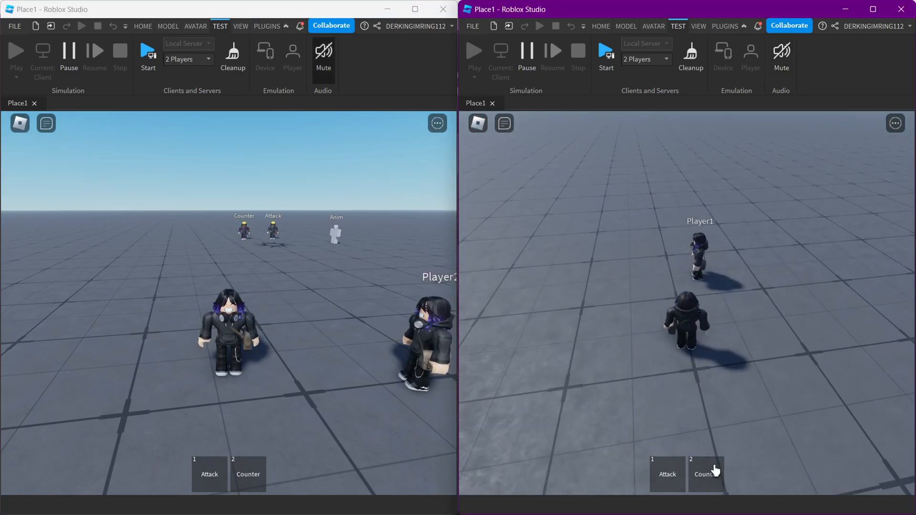
Ready Player1's counter, punch Player2 with the attack, then trigger the counter move
click(209, 475)
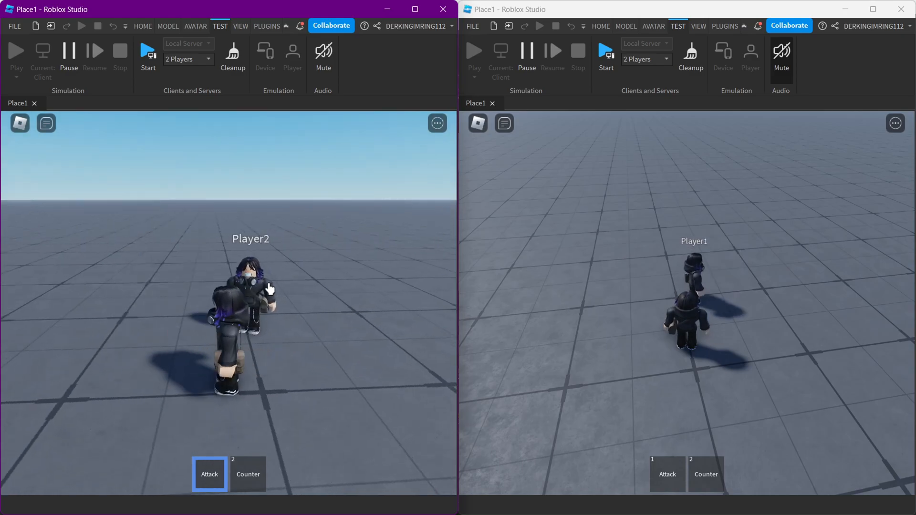
click(248, 475)
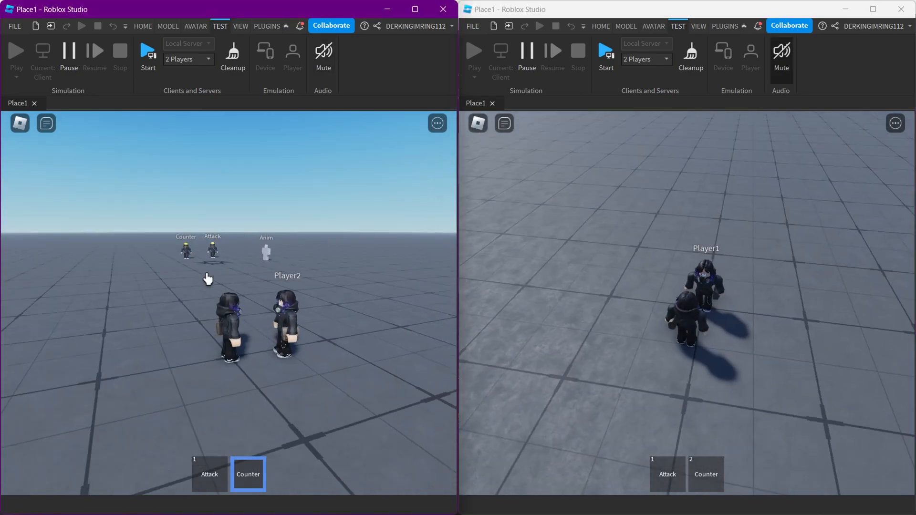
click(668, 475)
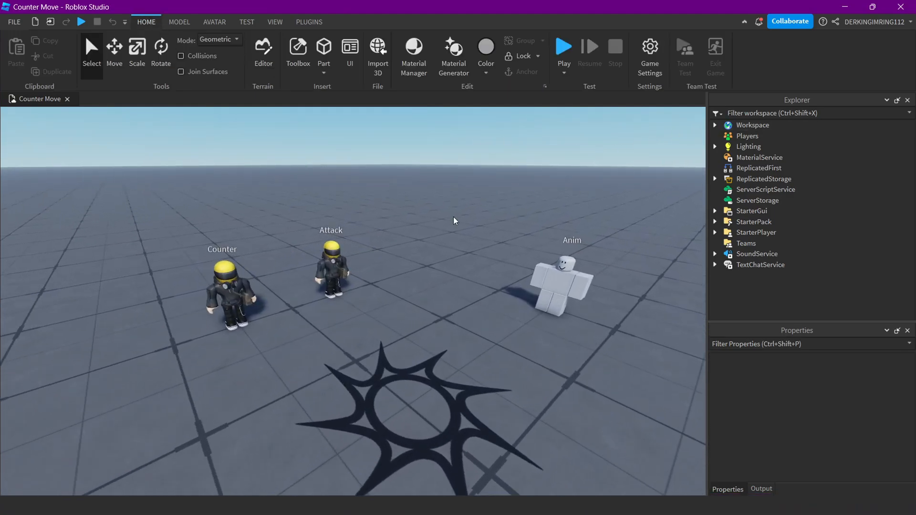
Expand Workspace and Lighting and inspect the ColorCorrection effect's settings
click(715, 125)
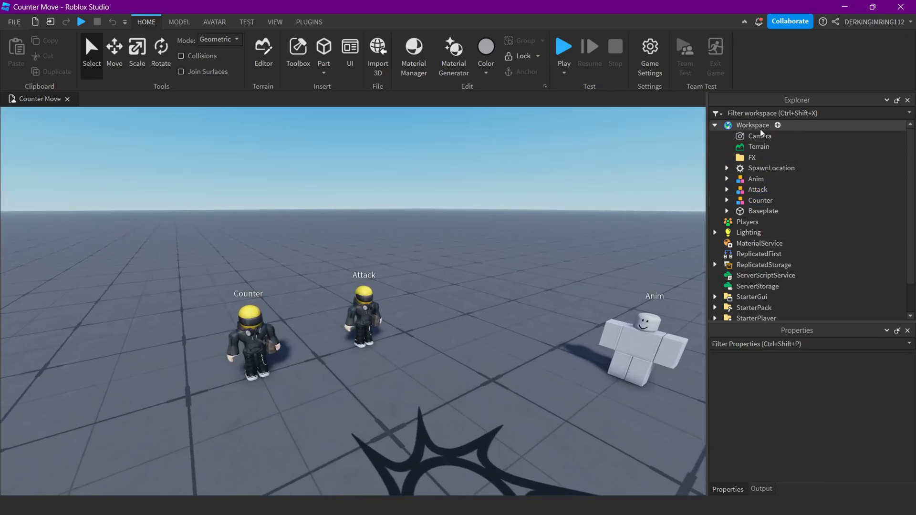
click(714, 232)
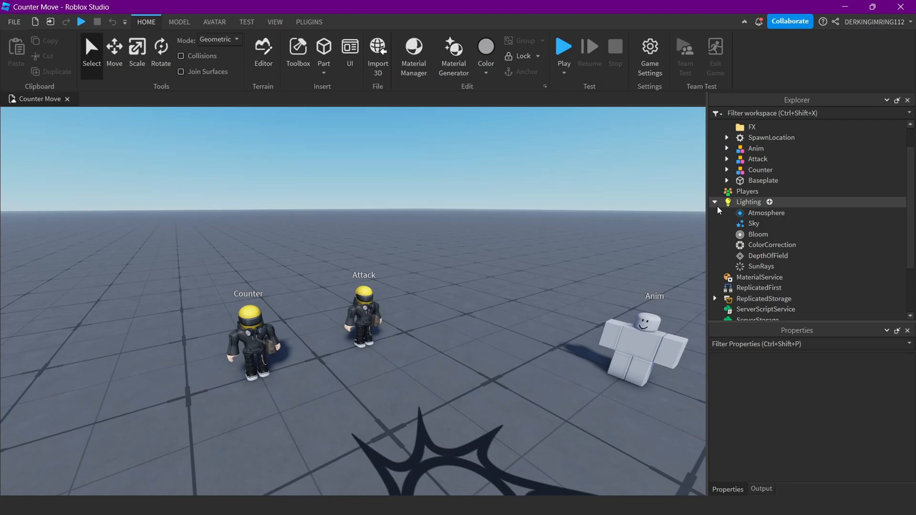
click(772, 245)
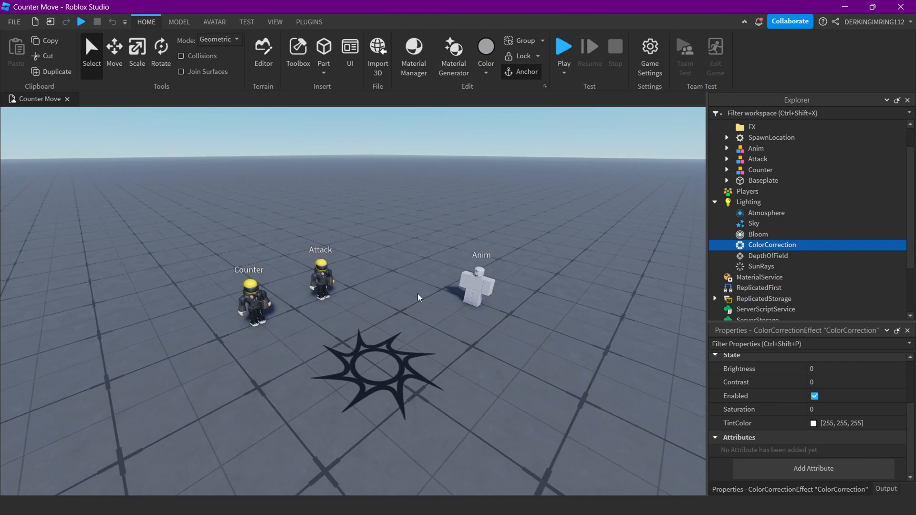
click(366, 333)
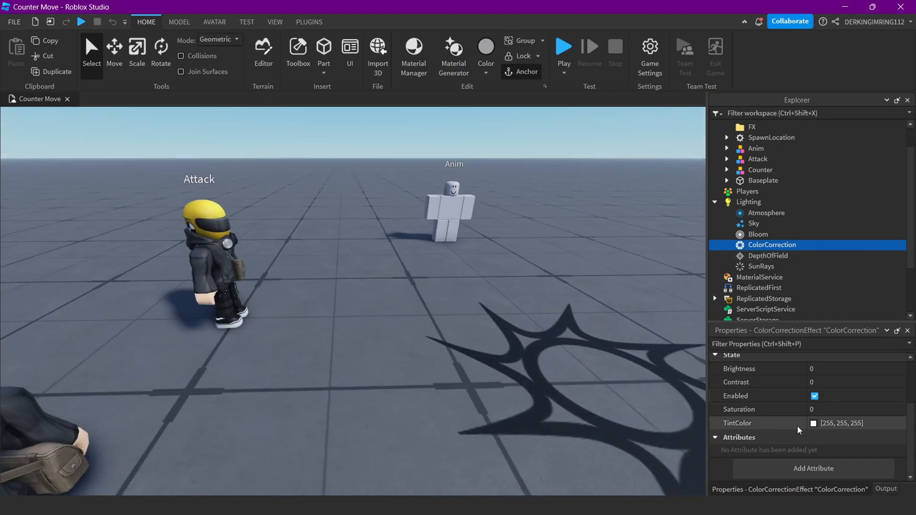
Try a purple TintColor on ColorCorrection, then leave the tint at its neutral default
click(813, 422)
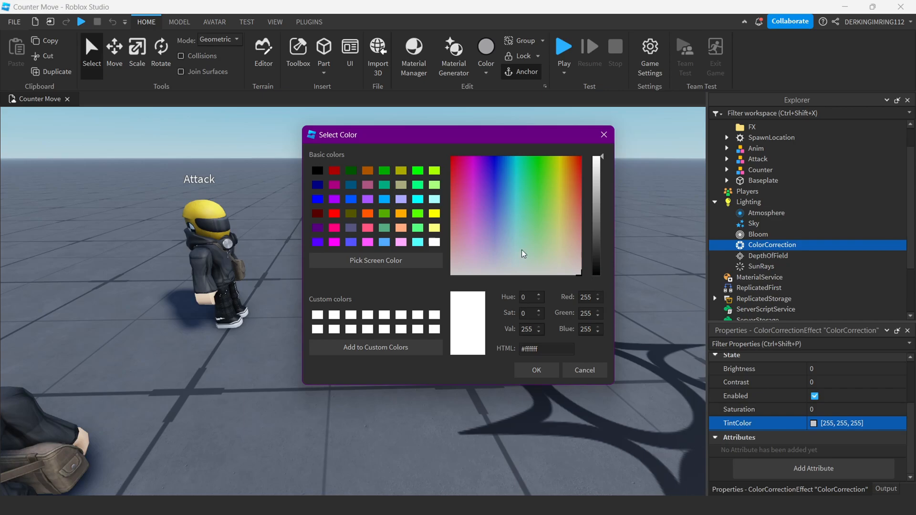
mouse_move(339, 200)
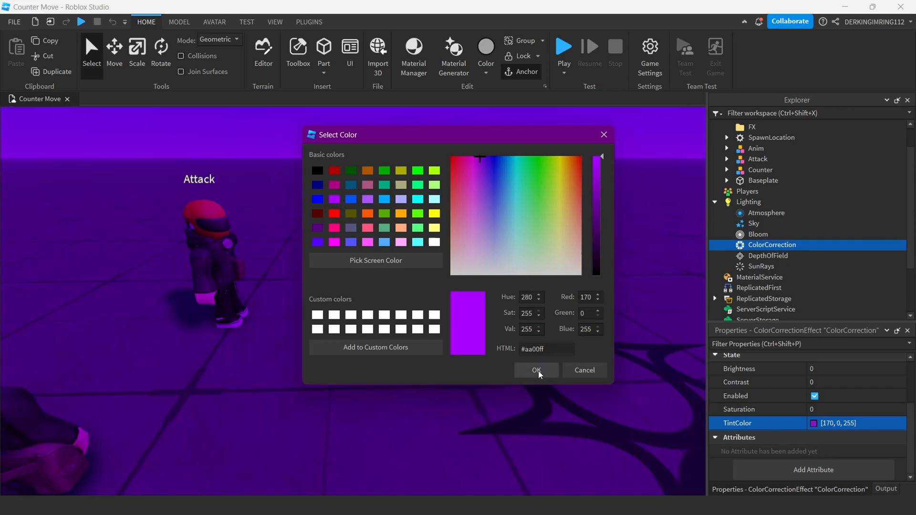
click(536, 371)
text(.1)
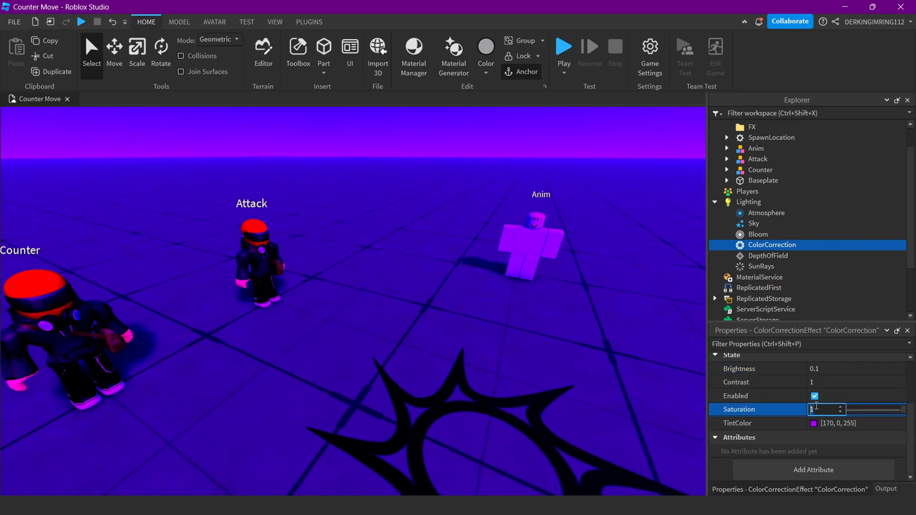
click(814, 422)
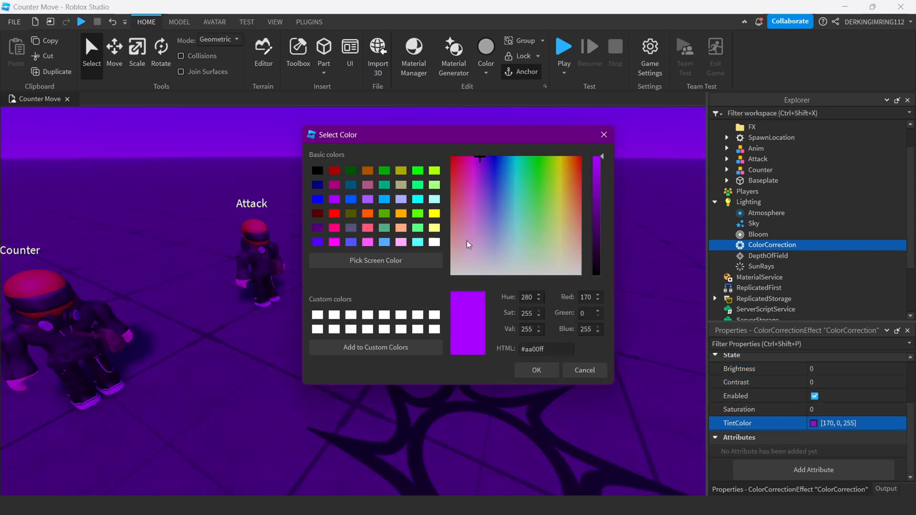
click(583, 370)
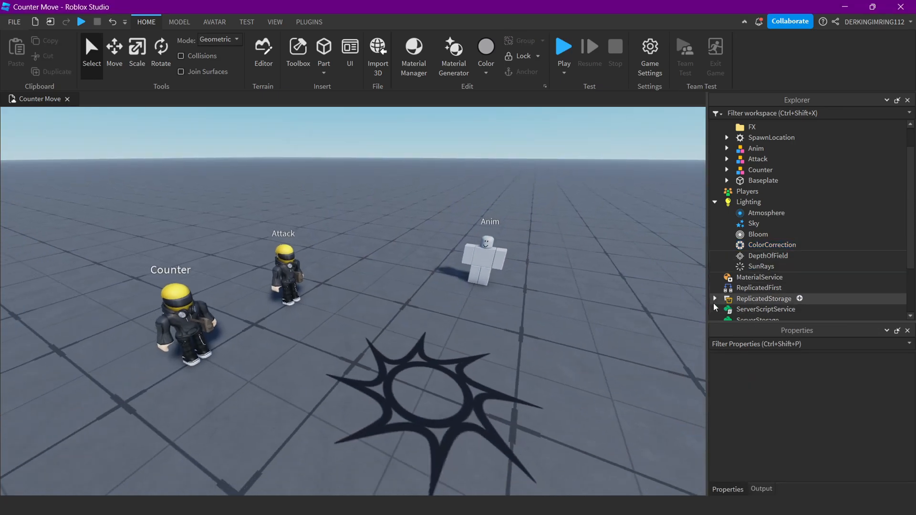
Expand ReplicatedStorage and inspect the BasicCounter and Stunned values' properties
click(714, 298)
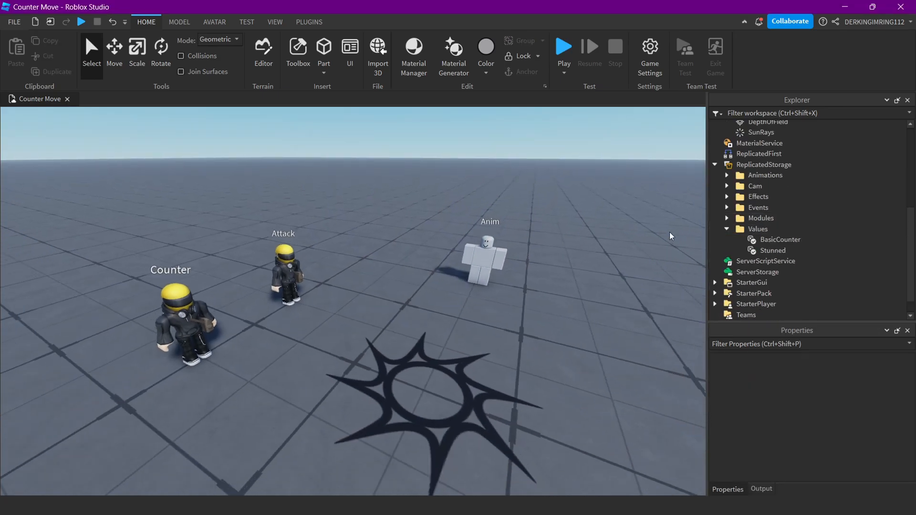
click(483, 251)
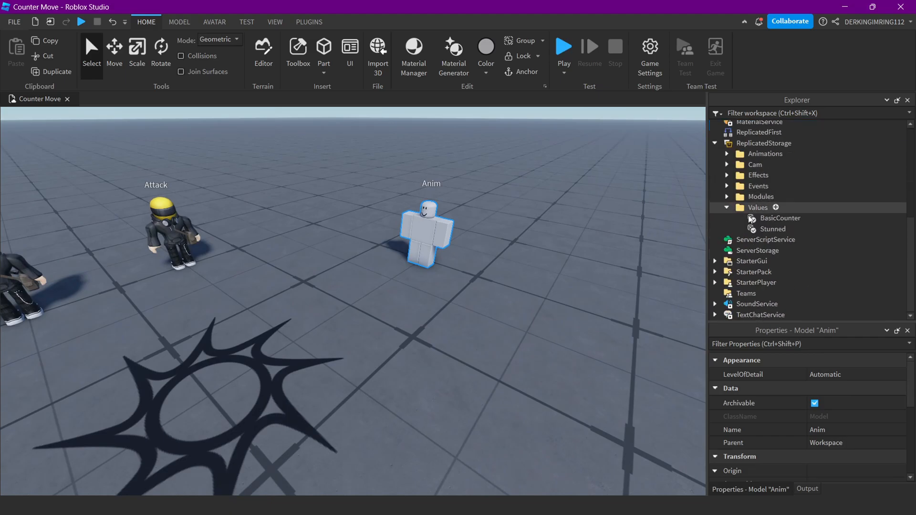
click(779, 218)
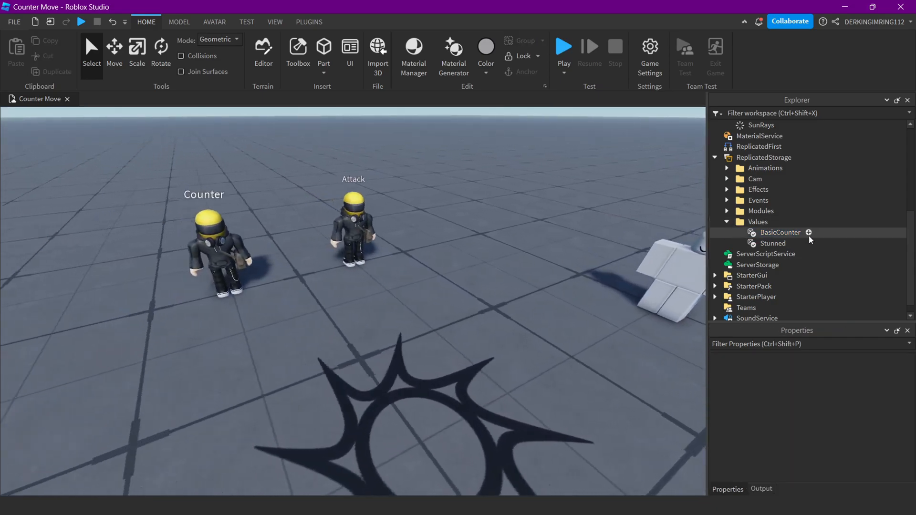
click(779, 232)
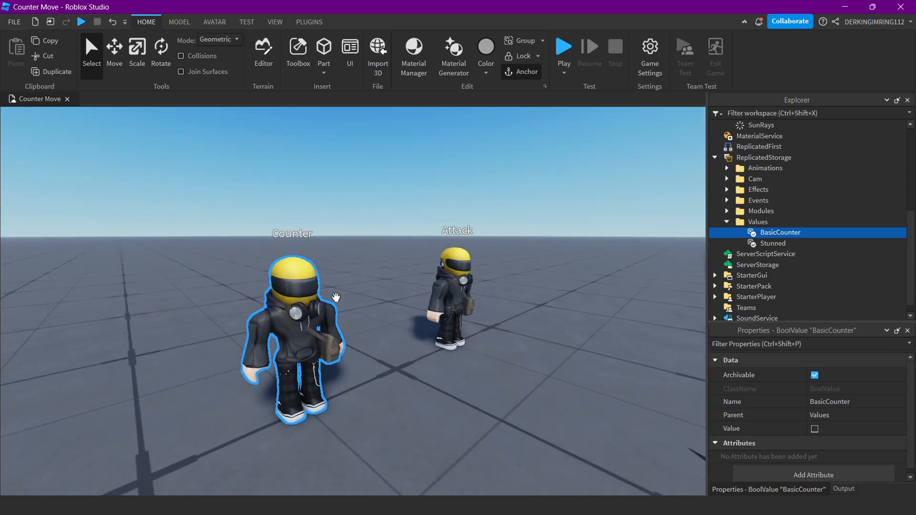
click(393, 302)
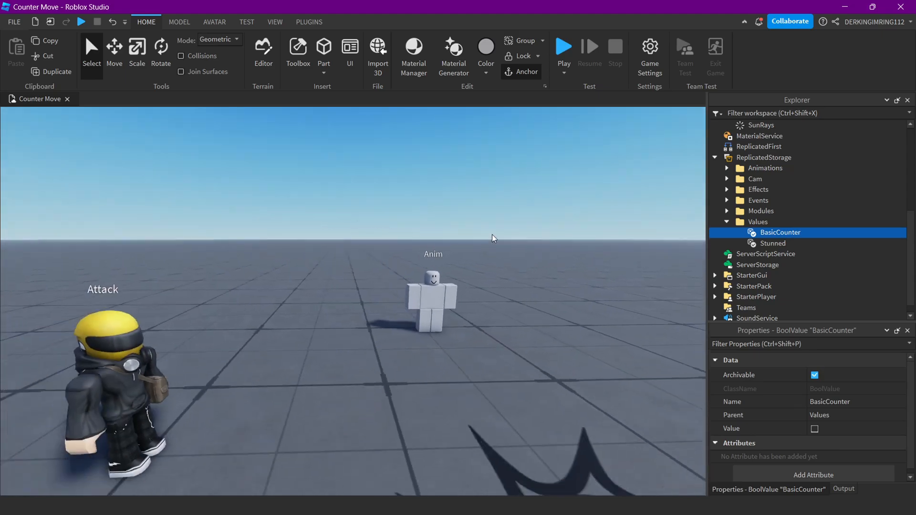
click(772, 243)
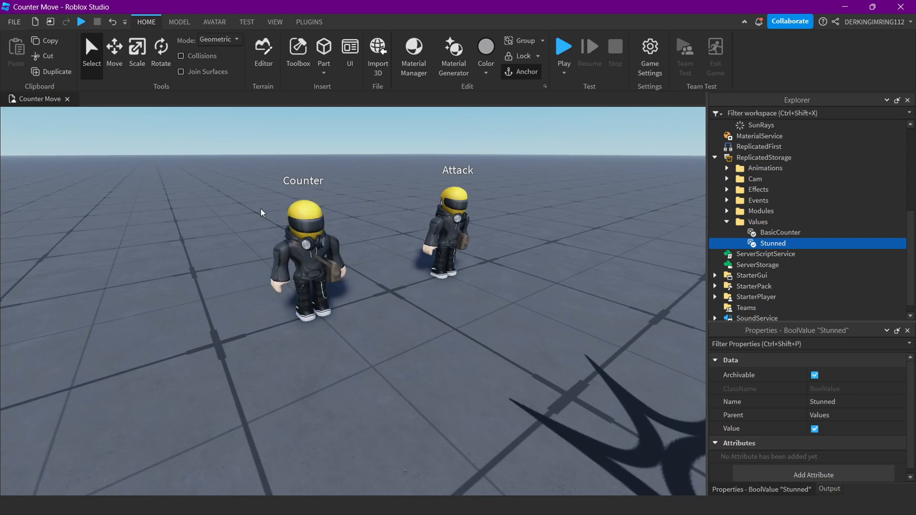
click(304, 257)
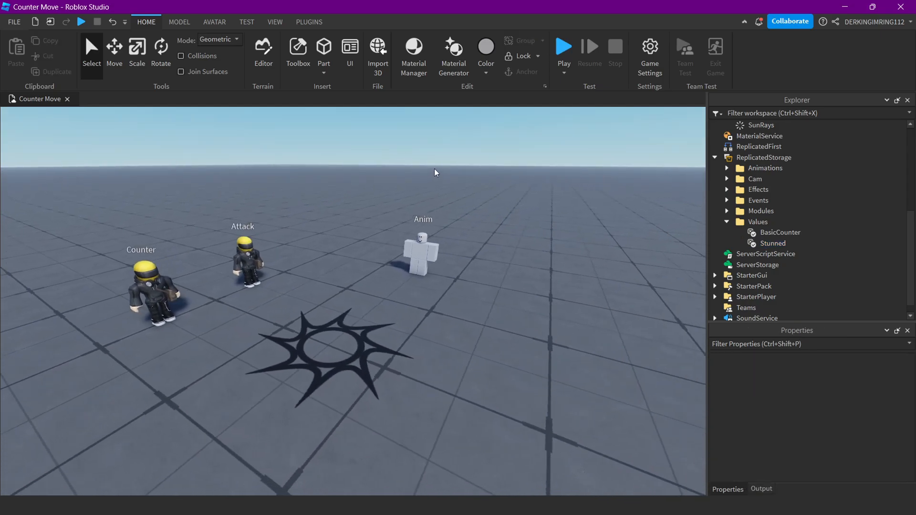
Expand Modules, Events, CounterMoves, Animations, Cam and Effects, inspecting the Counter remote event
click(727, 211)
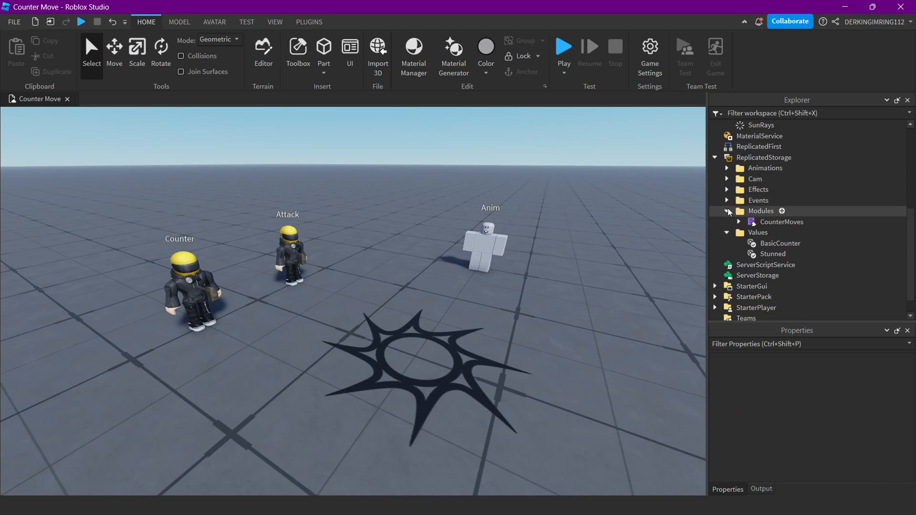
click(728, 200)
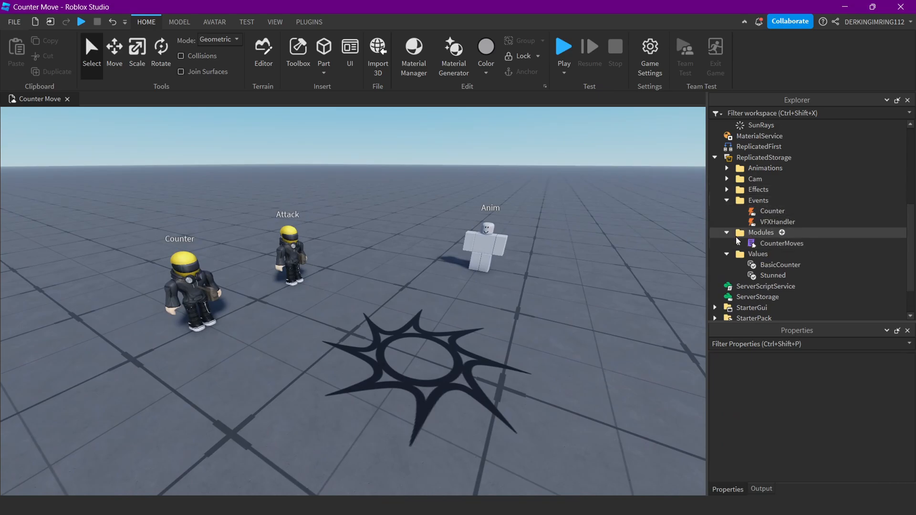
click(738, 243)
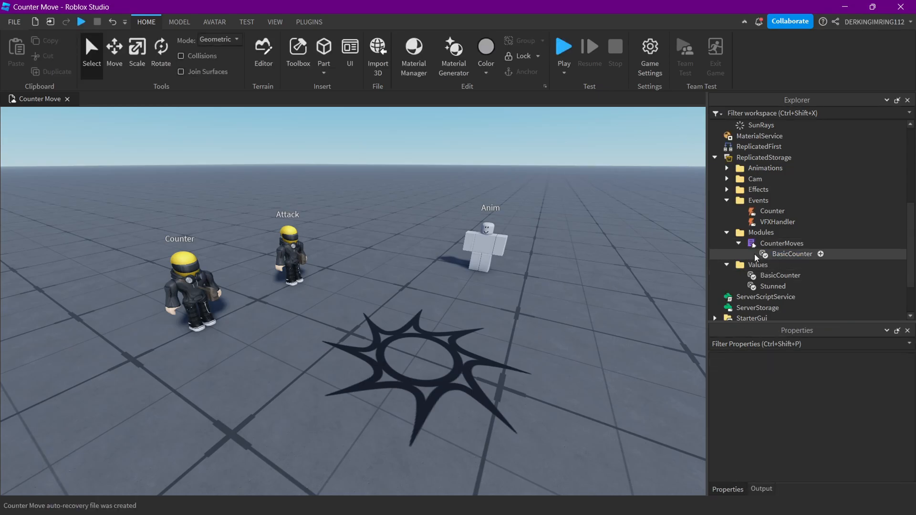
click(772, 211)
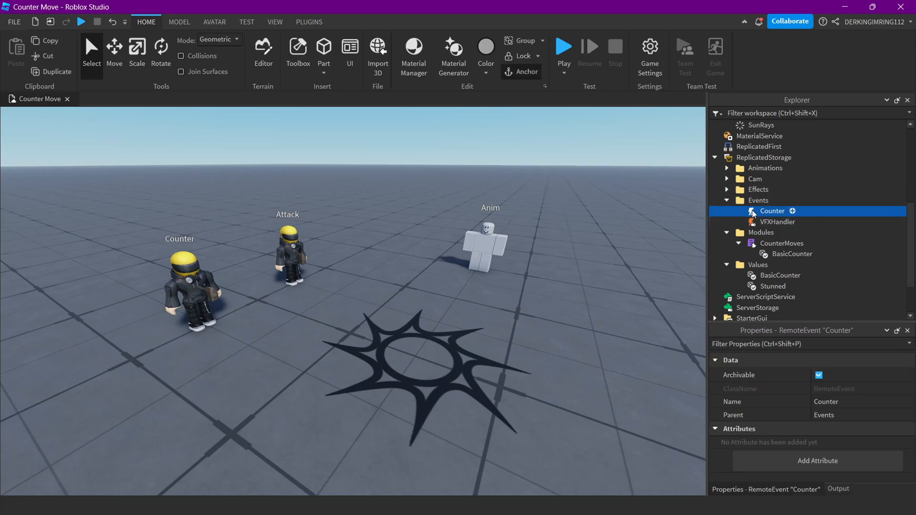
click(777, 221)
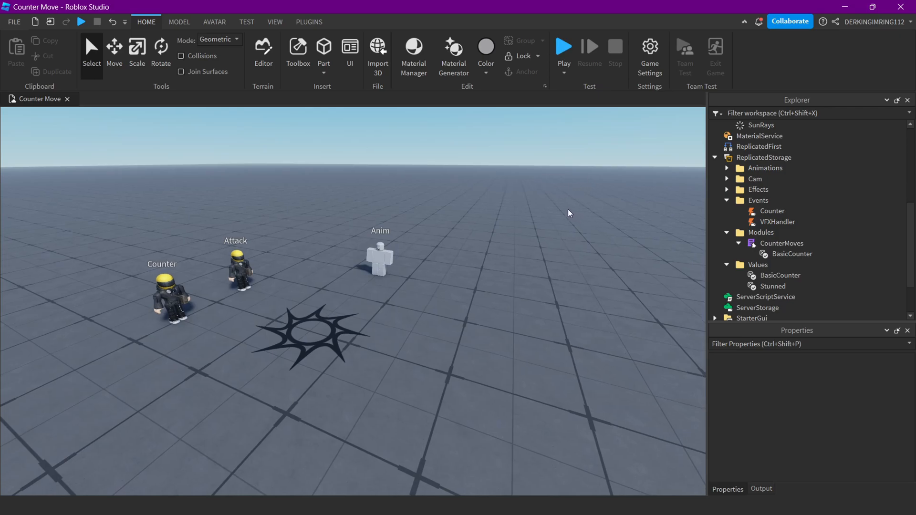
click(727, 189)
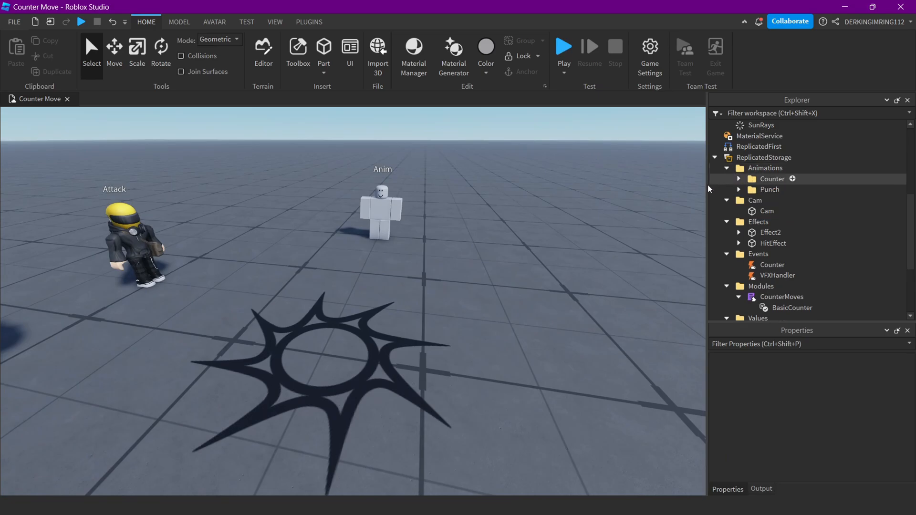
click(738, 179)
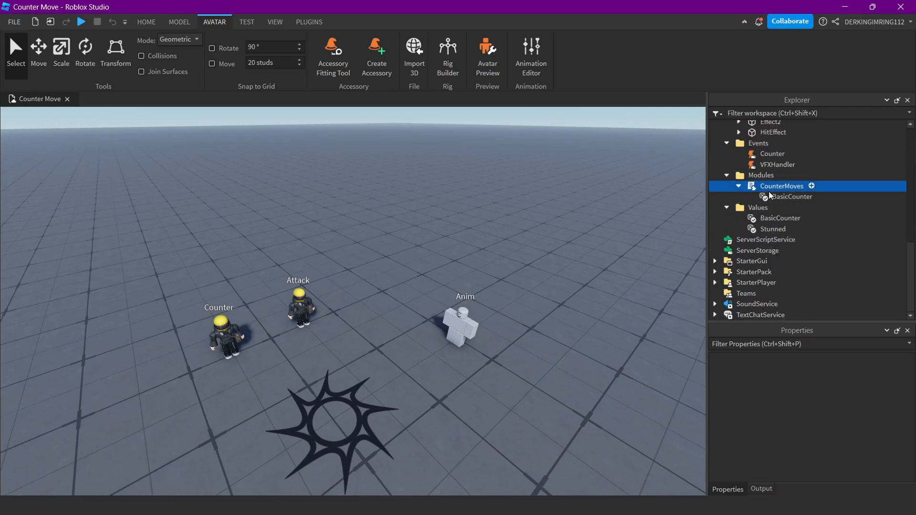
double_click(781, 186)
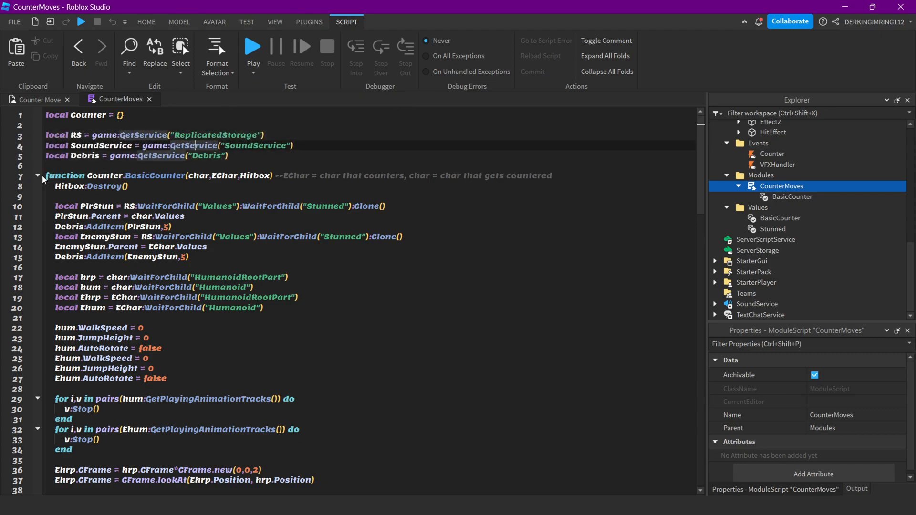
scroll(down, 3)
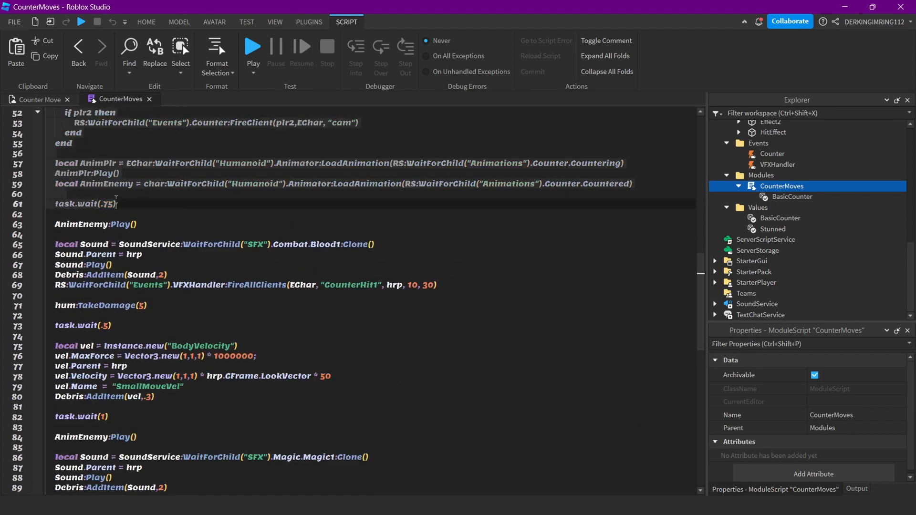
scroll(down, 3)
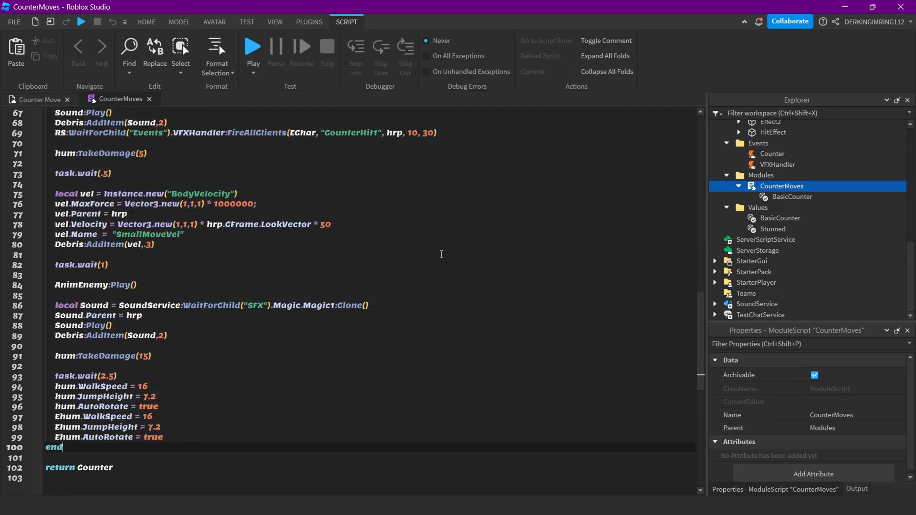
scroll(up, 3)
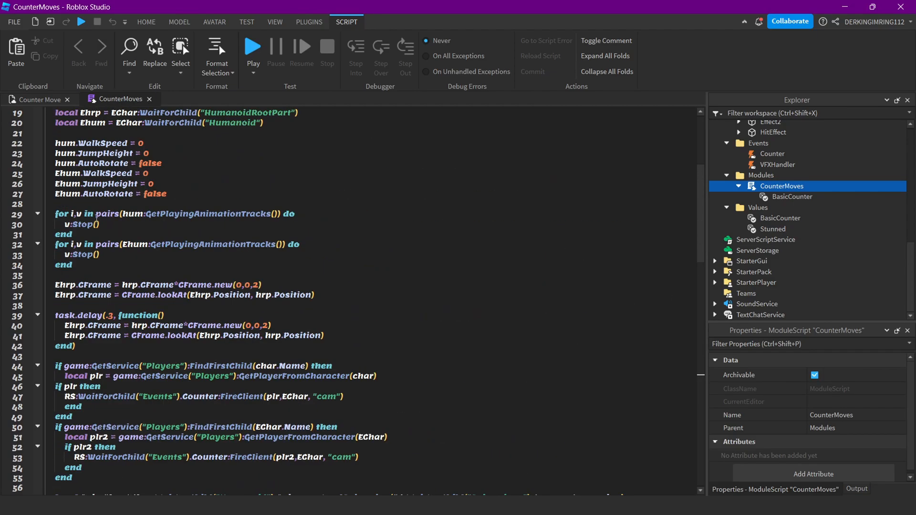
scroll(up, 3)
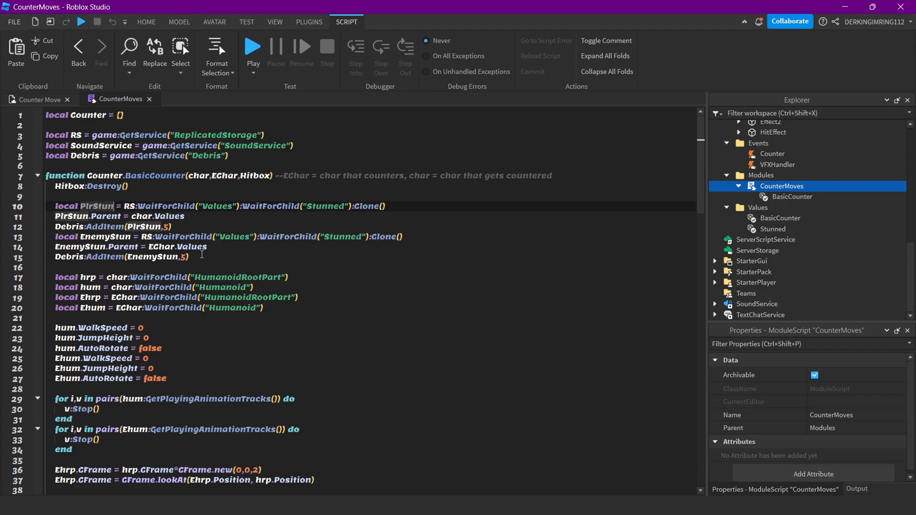
click(193, 257)
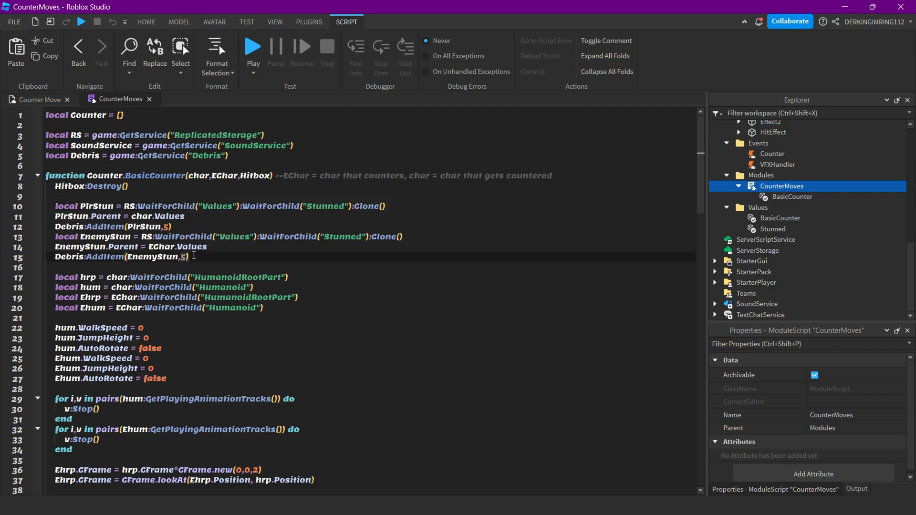
click(302, 308)
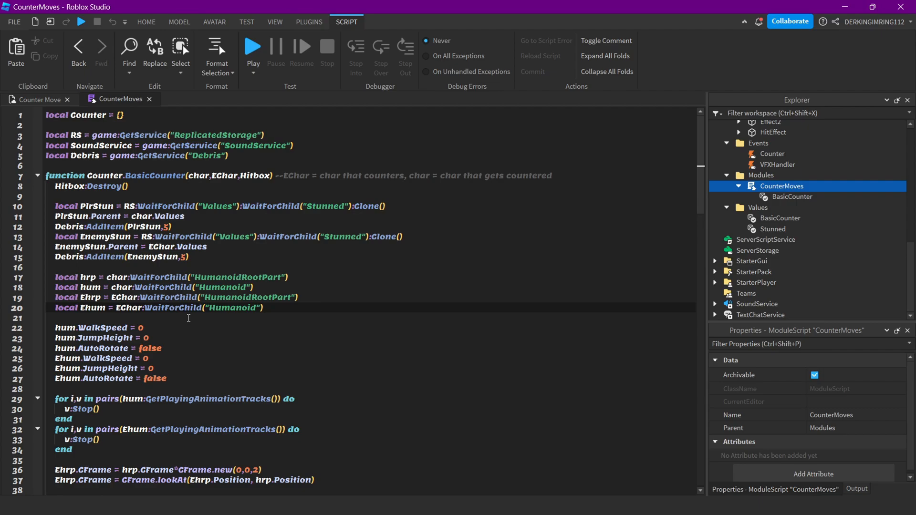
scroll(down, 3)
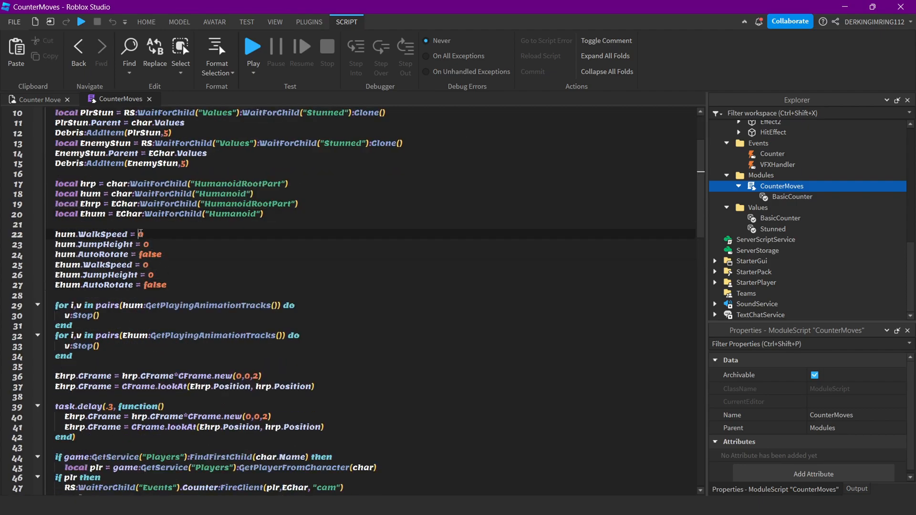
click(143, 245)
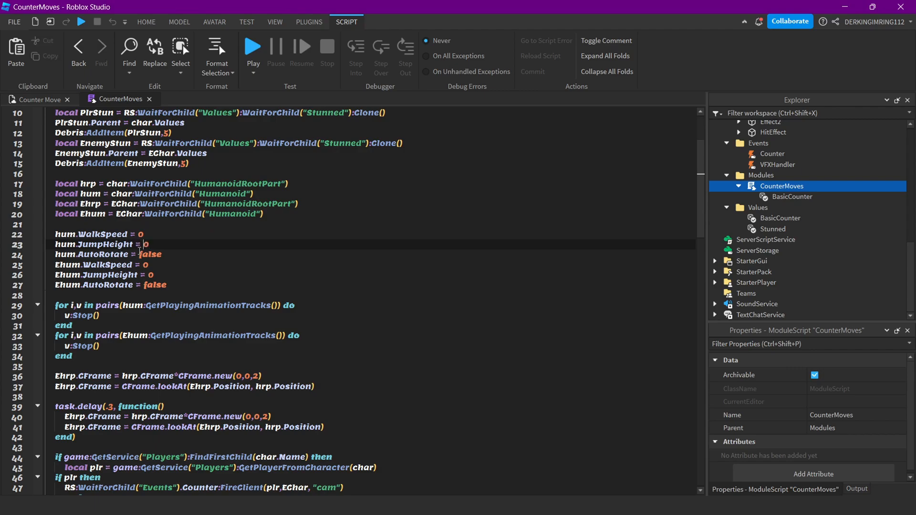
scroll(down, 3)
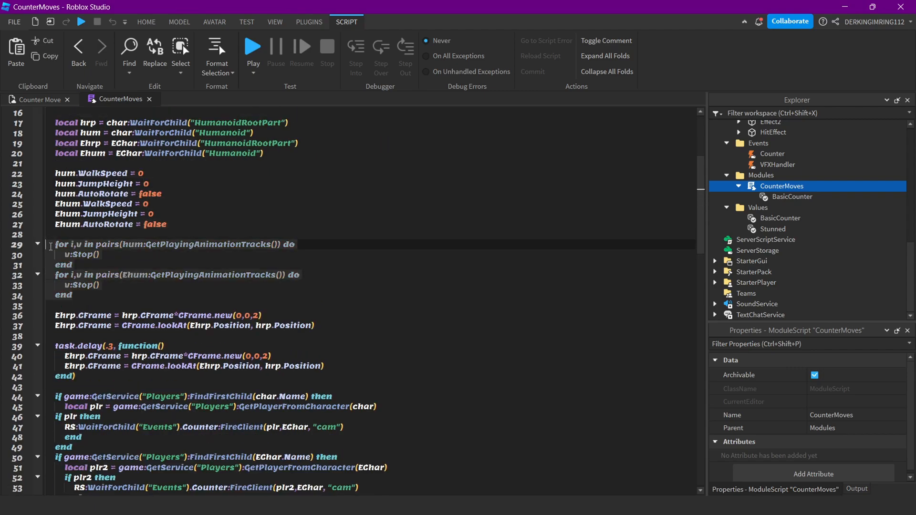
scroll(down, 3)
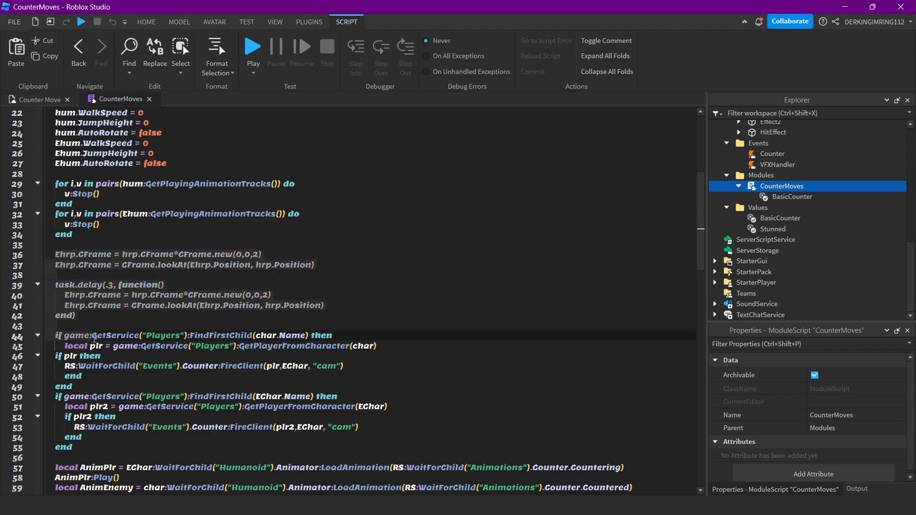
click(95, 305)
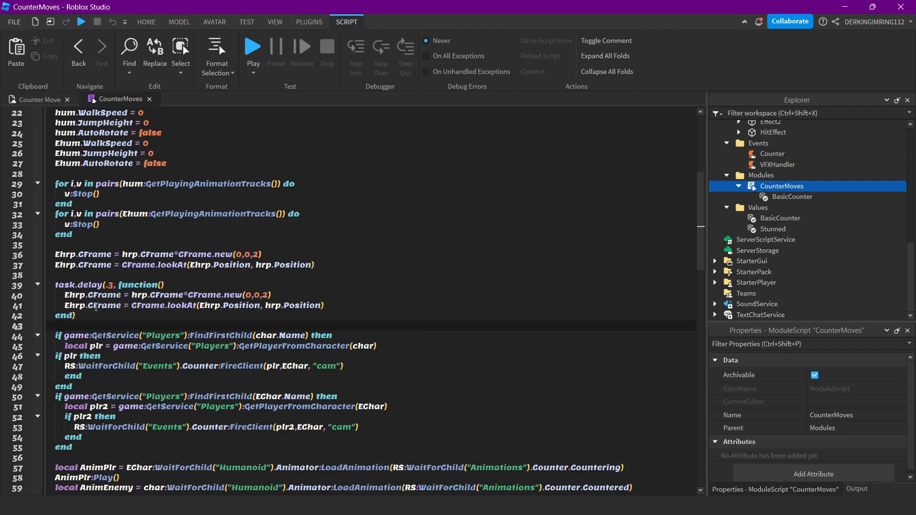
scroll(down, 3)
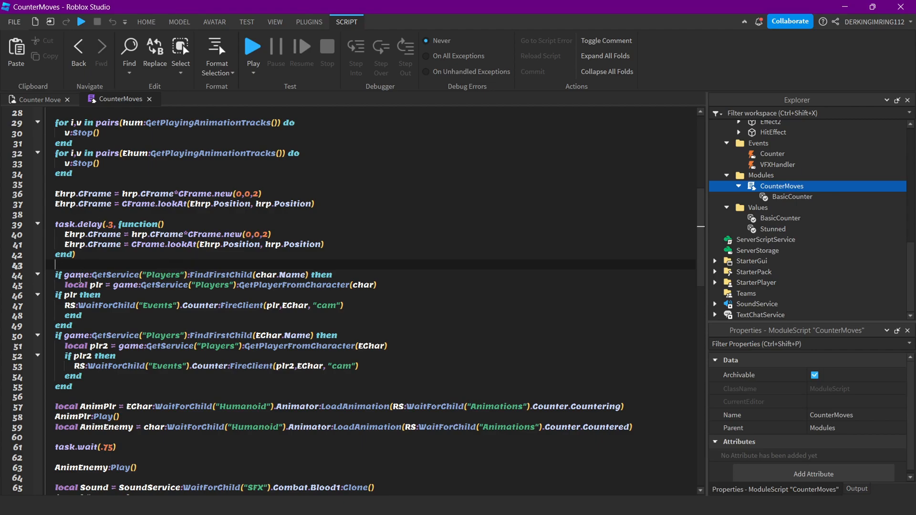
scroll(down, 3)
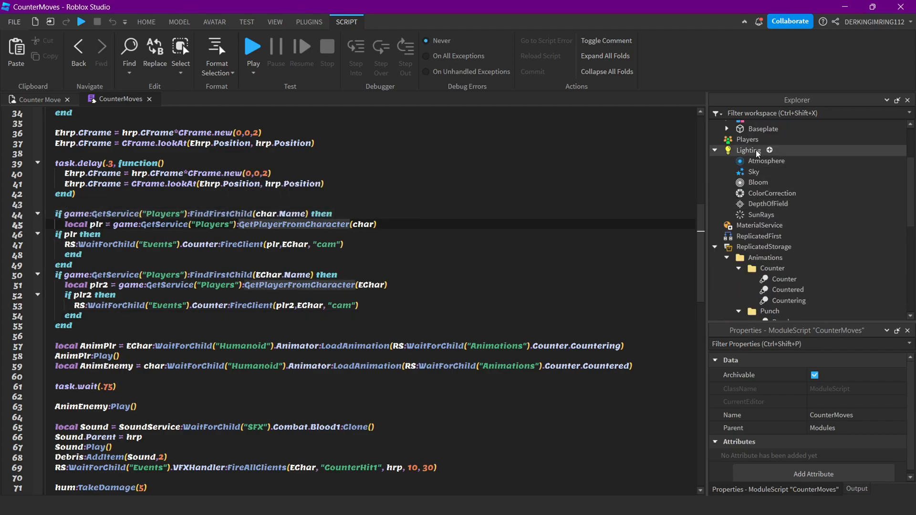
Expand the Counter tool under StarterPack to reveal its Script and LocalScript
click(747, 124)
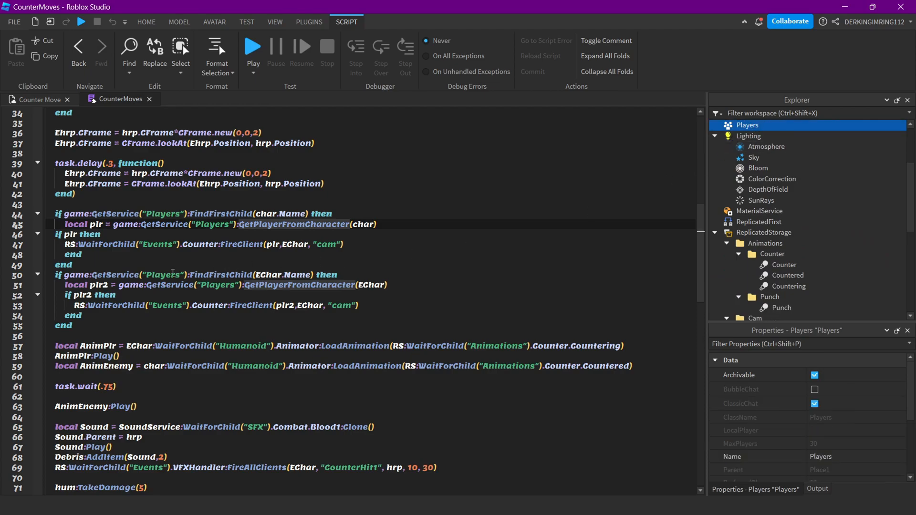
mouse_move(188, 227)
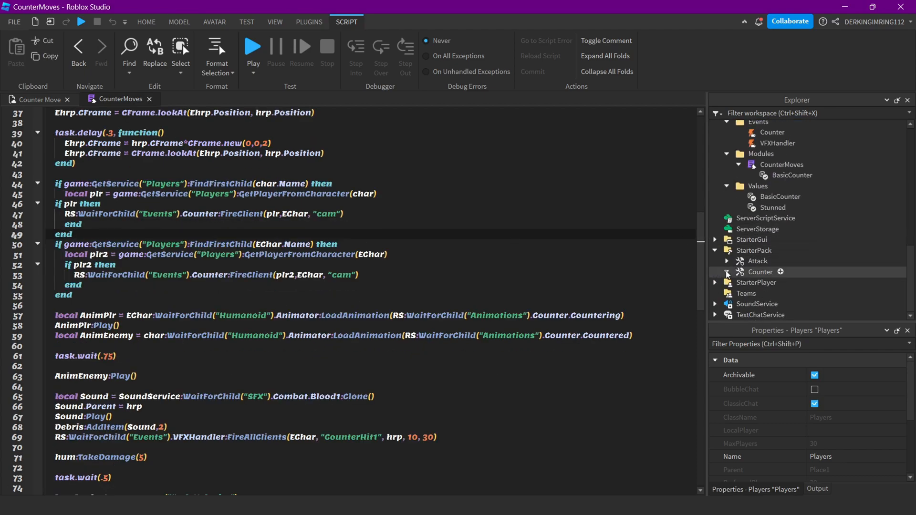
click(727, 272)
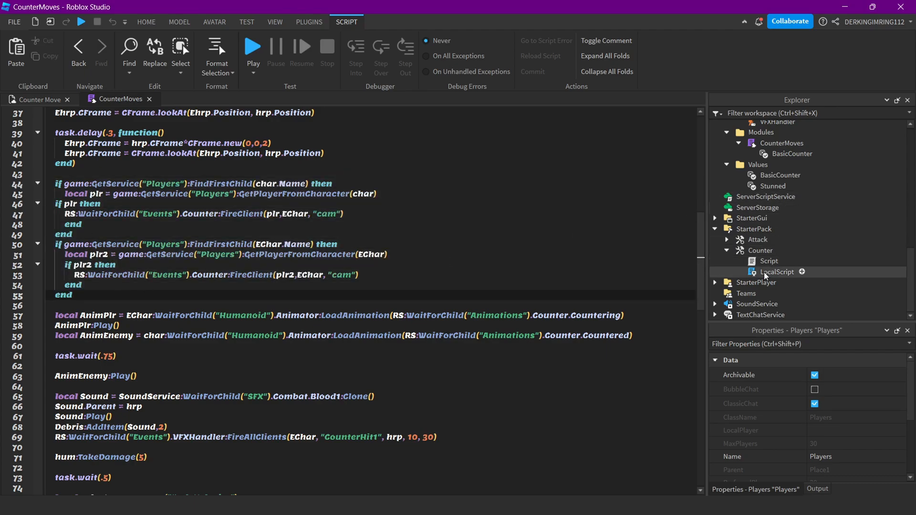
Open the Counter tool's LocalScript and read through its camera clone and tween code
double_click(779, 272)
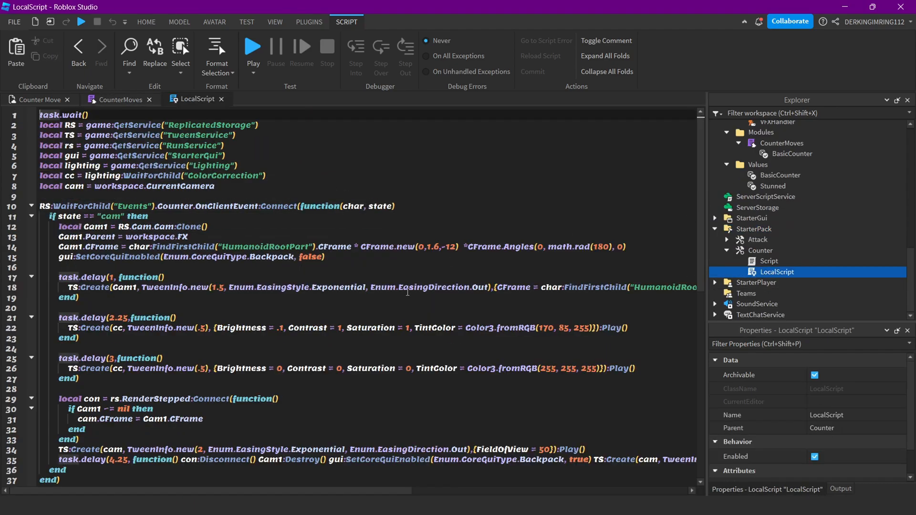
scroll(down, 3)
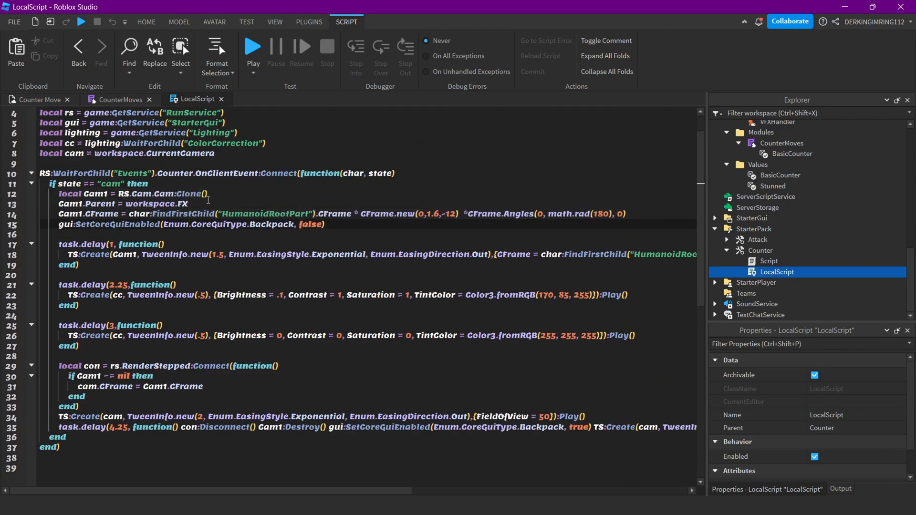
mouse_move(287, 224)
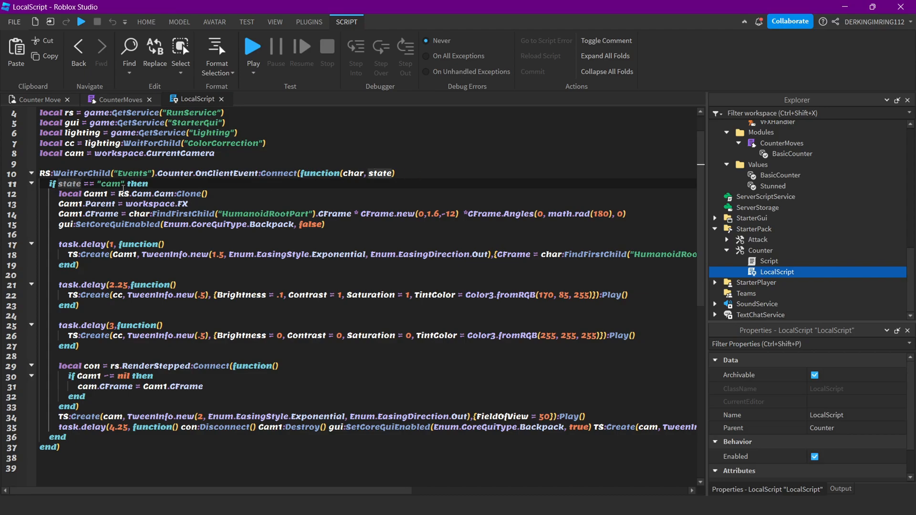
click(120, 98)
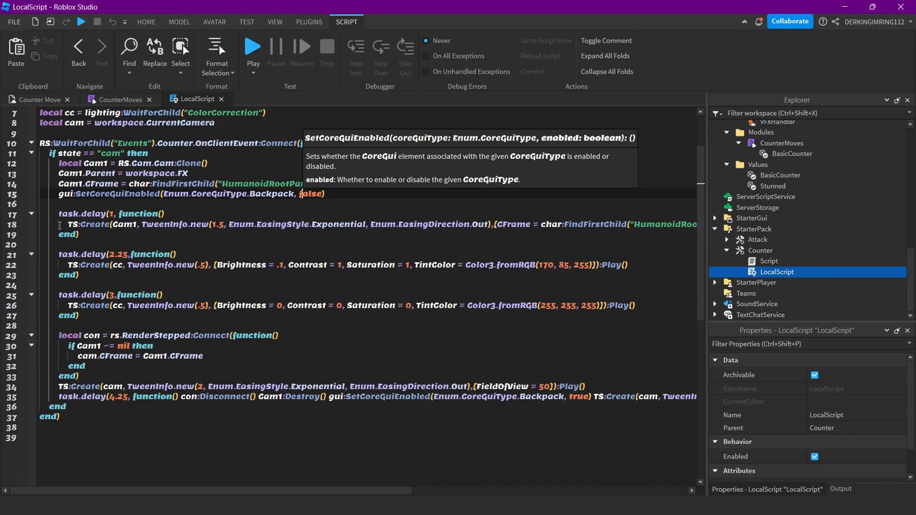
mouse_move(295, 223)
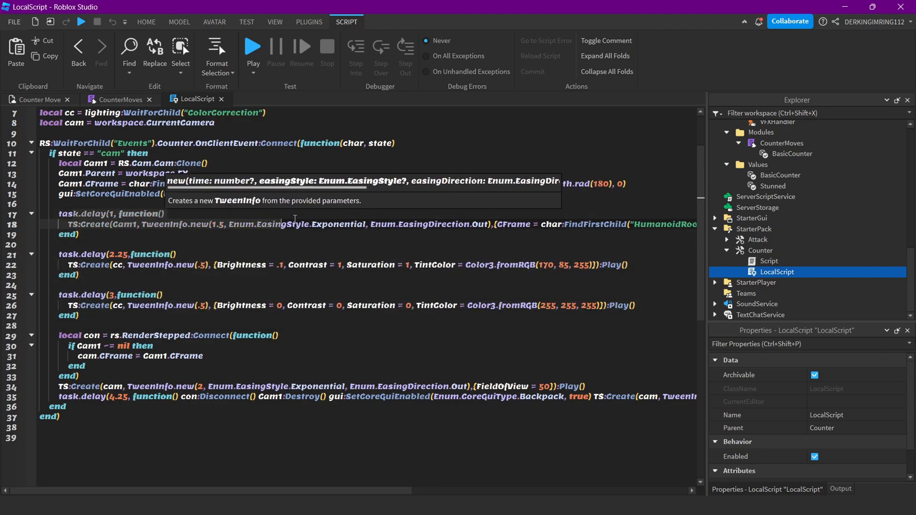
scroll(right, 3)
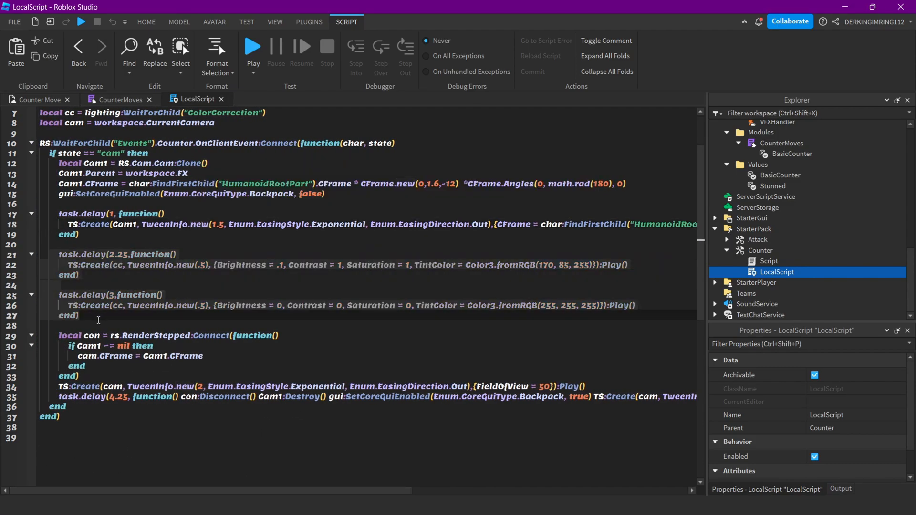
scroll(up, 3)
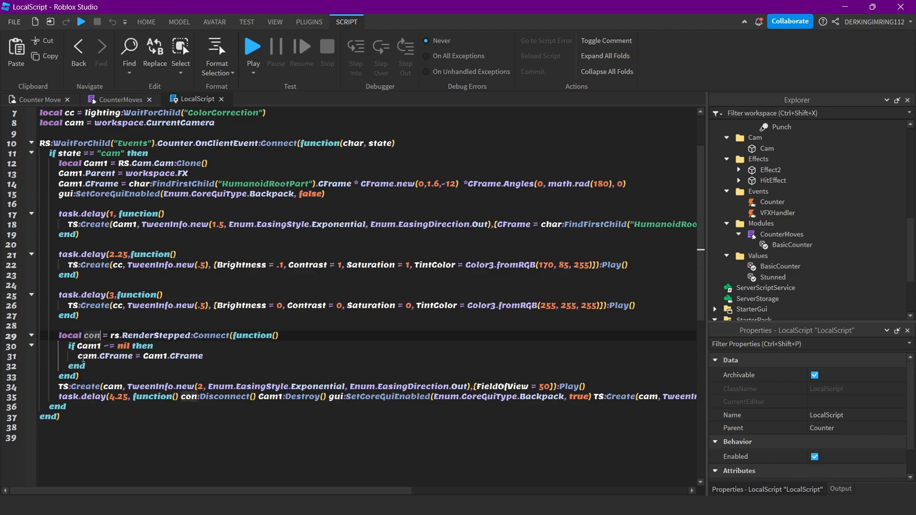
Review the colour-correction tweens and RenderStepped camera code in the LocalScript
click(59, 335)
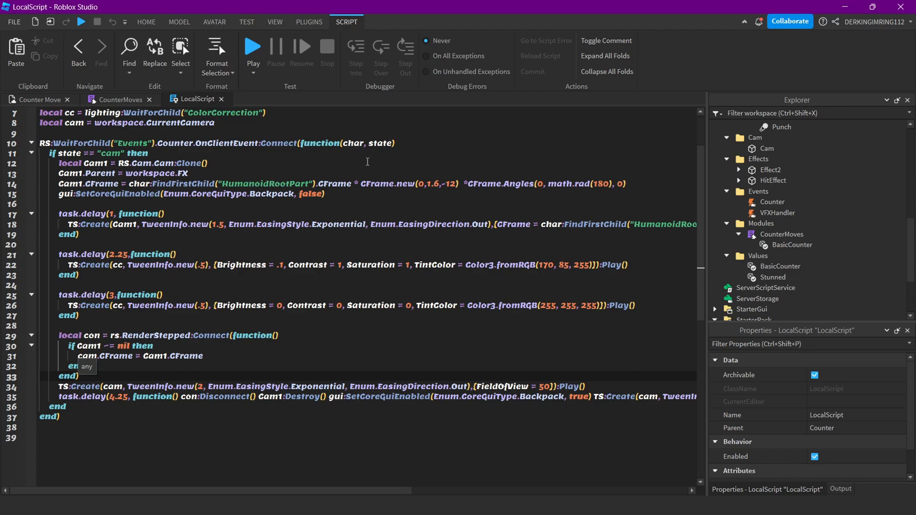
click(759, 125)
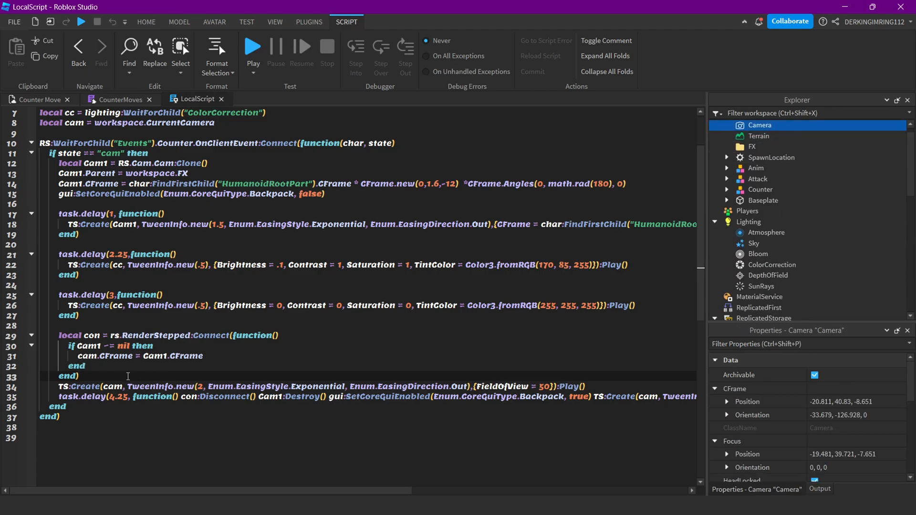
double_click(94, 163)
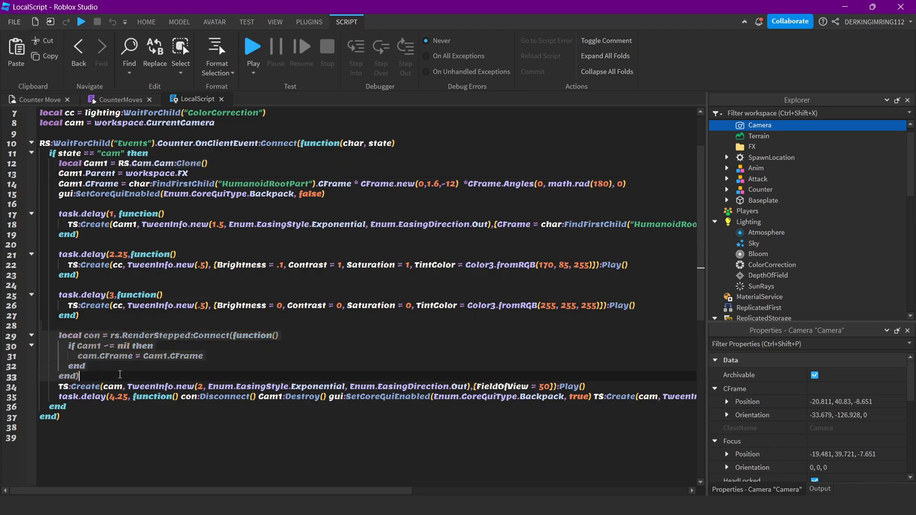
mouse_move(429, 385)
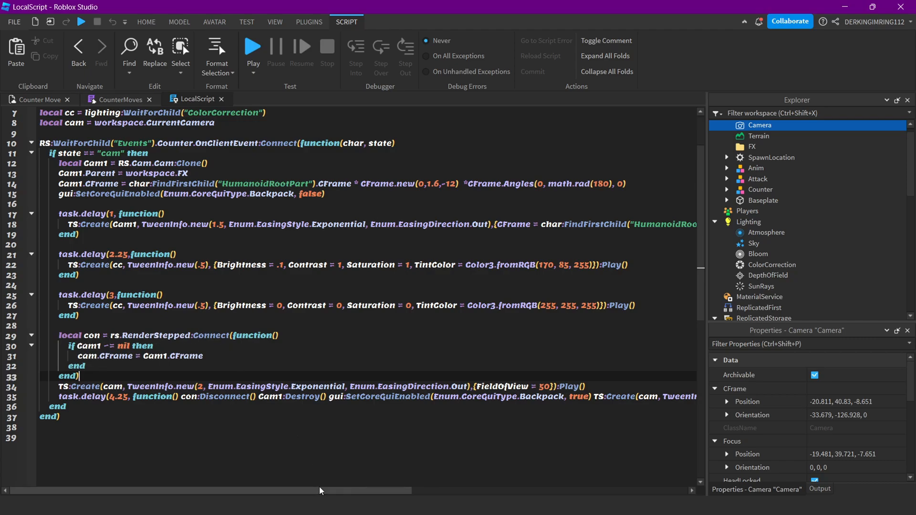
scroll(left, 3)
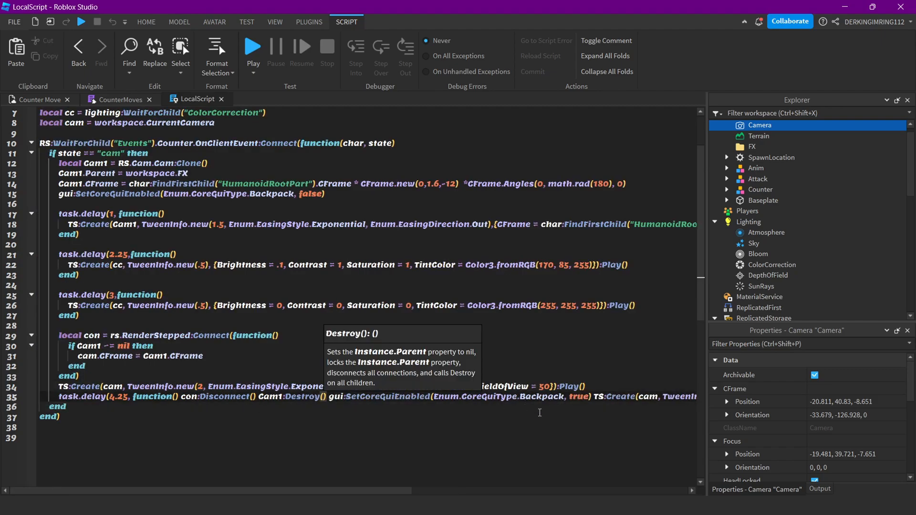
scroll(right, 3)
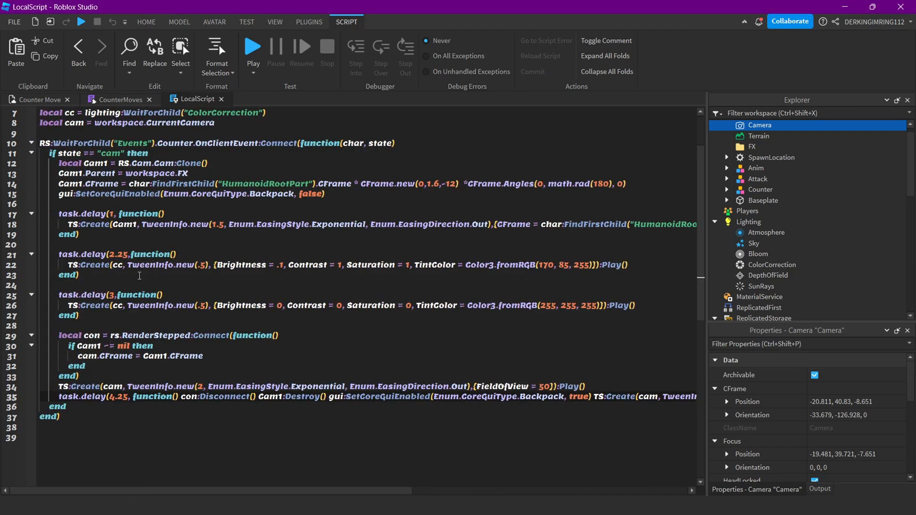
Read the CounterMoves module's LoadAnimation, Sound and TakeDamage lines, expanding SoundService's sounds
click(121, 99)
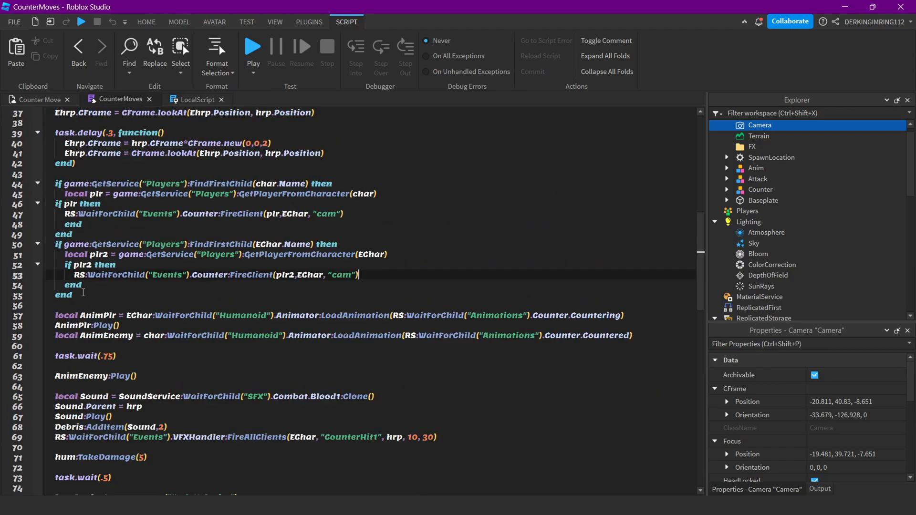
scroll(down, 3)
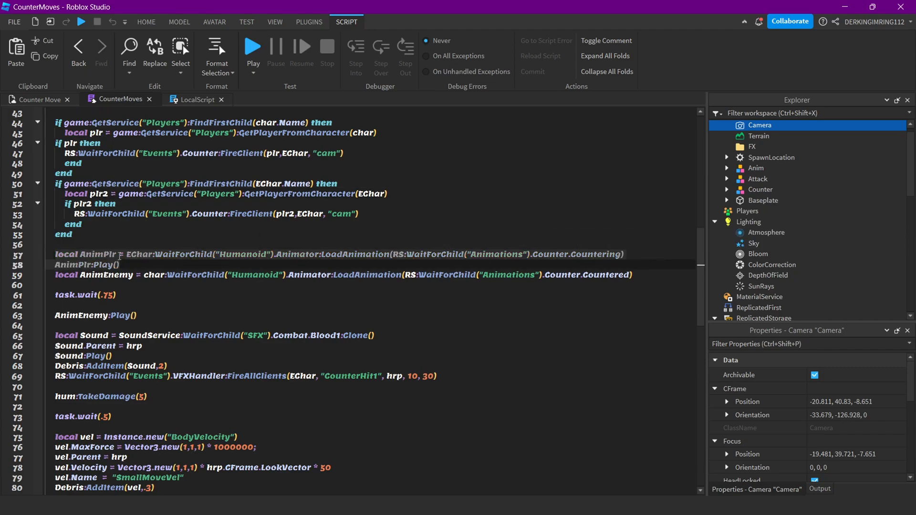
mouse_move(592, 260)
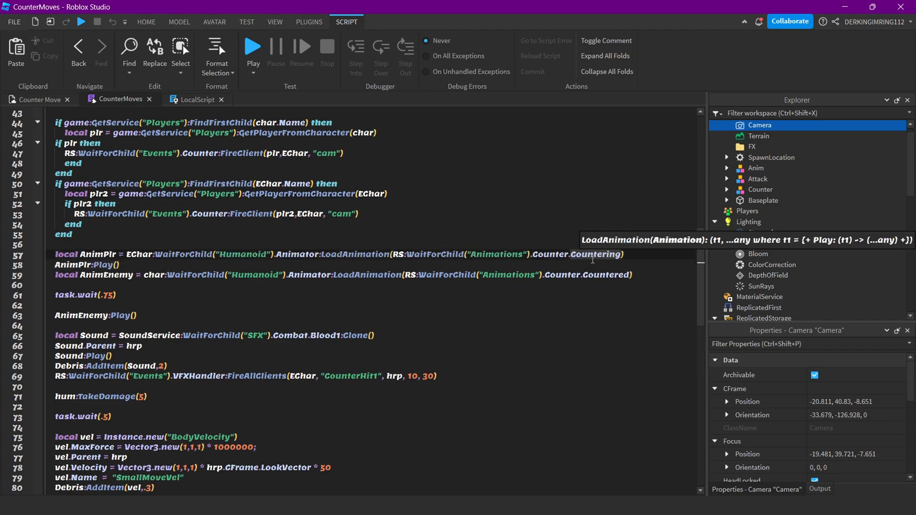
click(714, 222)
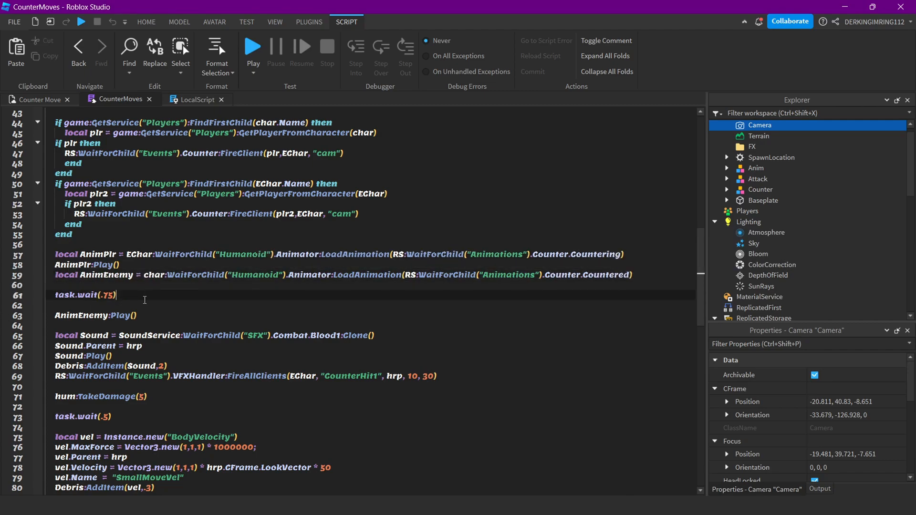
scroll(down, 3)
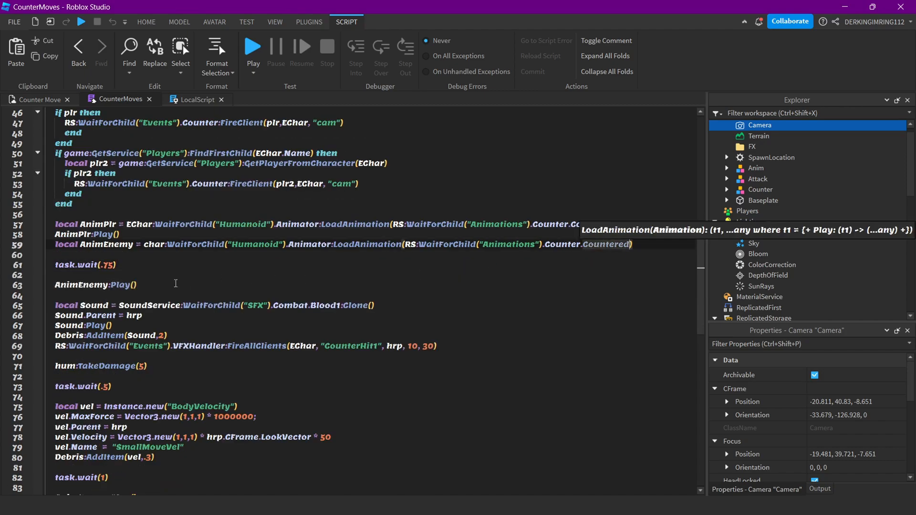
scroll(down, 3)
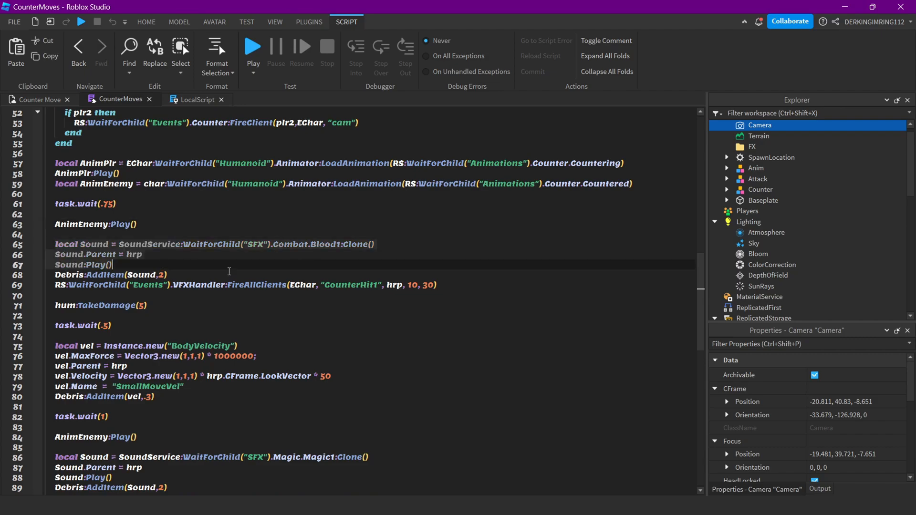
scroll(down, 3)
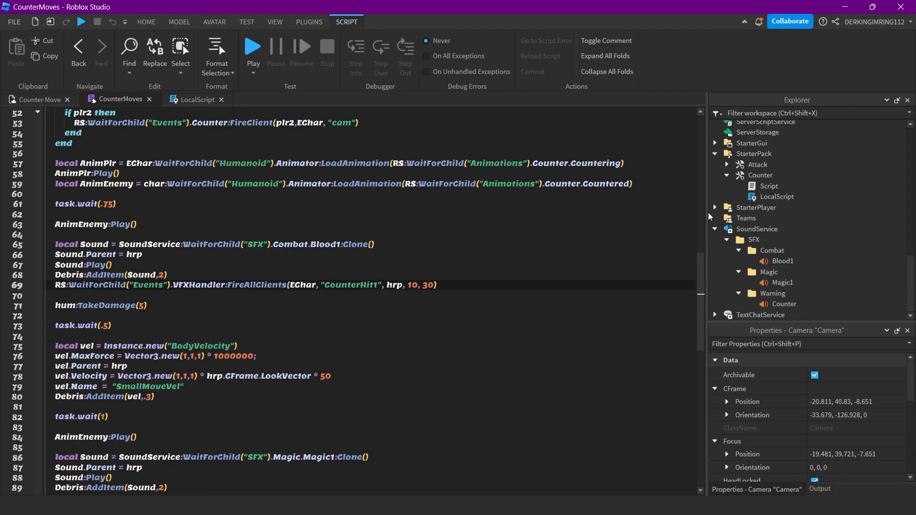
Expand StarterPlayer and scroll through the CounterMoves knockback, sound and damage lines
click(715, 207)
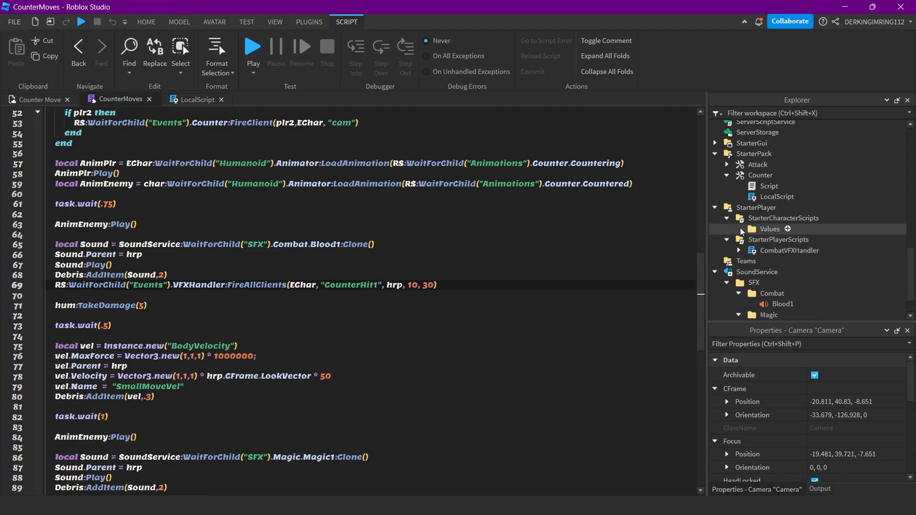
scroll(down, 3)
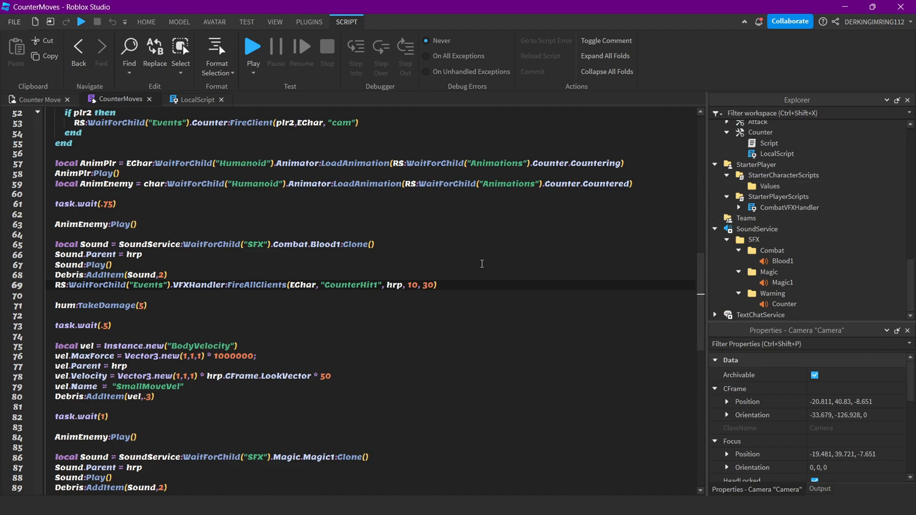
scroll(down, 3)
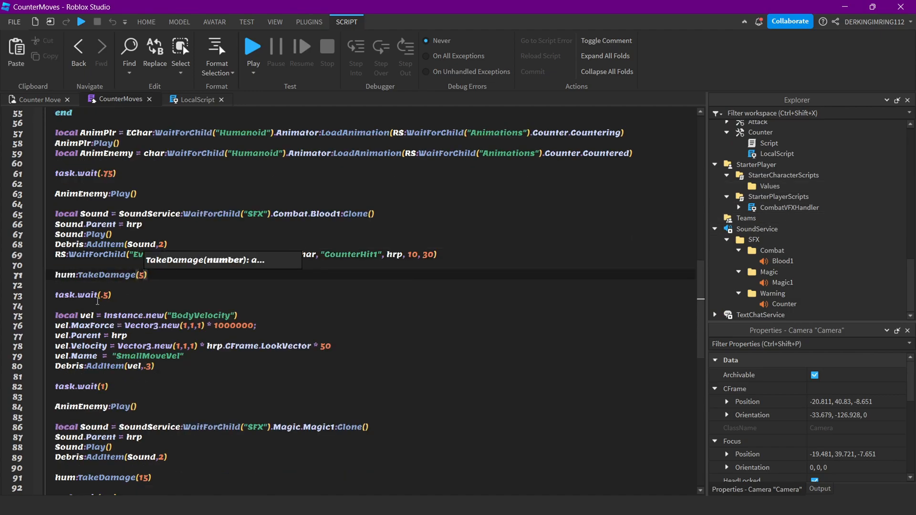
scroll(down, 3)
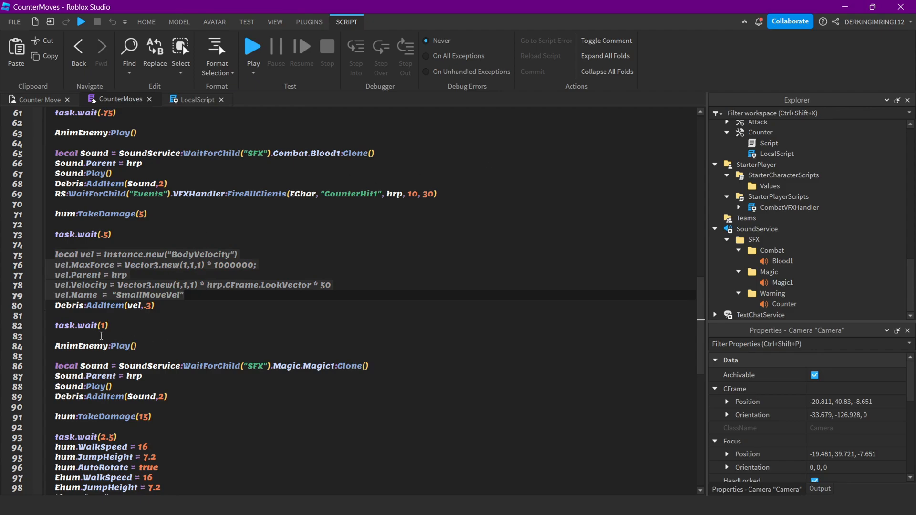
scroll(down, 3)
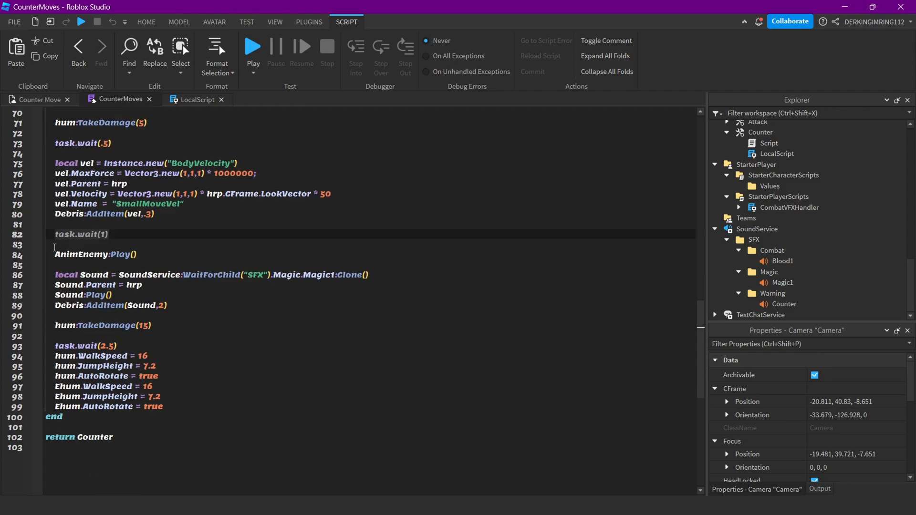
scroll(up, 3)
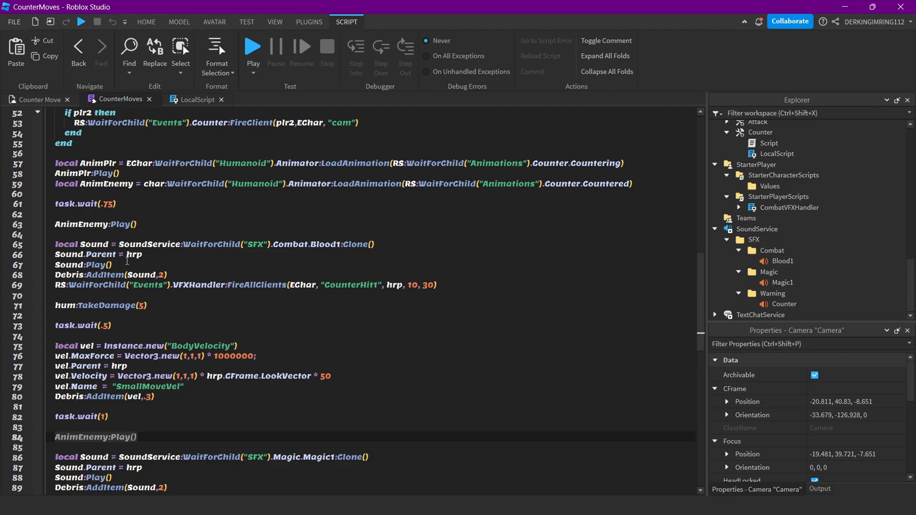
scroll(up, 3)
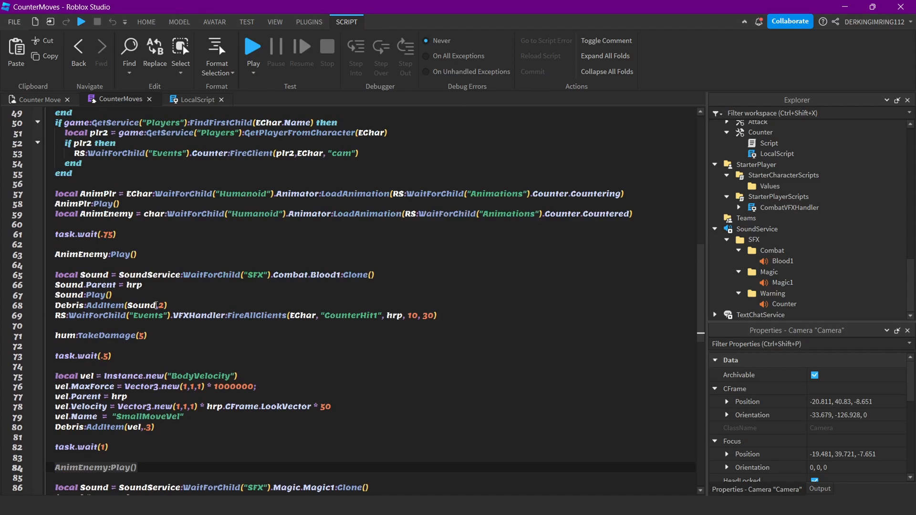
scroll(down, 3)
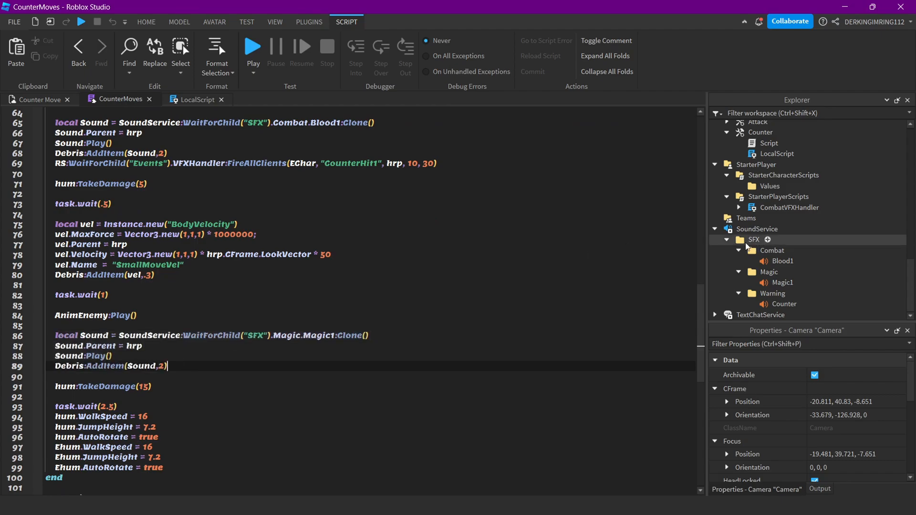
Select the Magic1 sound under SoundService > SFX > Magic to view its properties
click(782, 283)
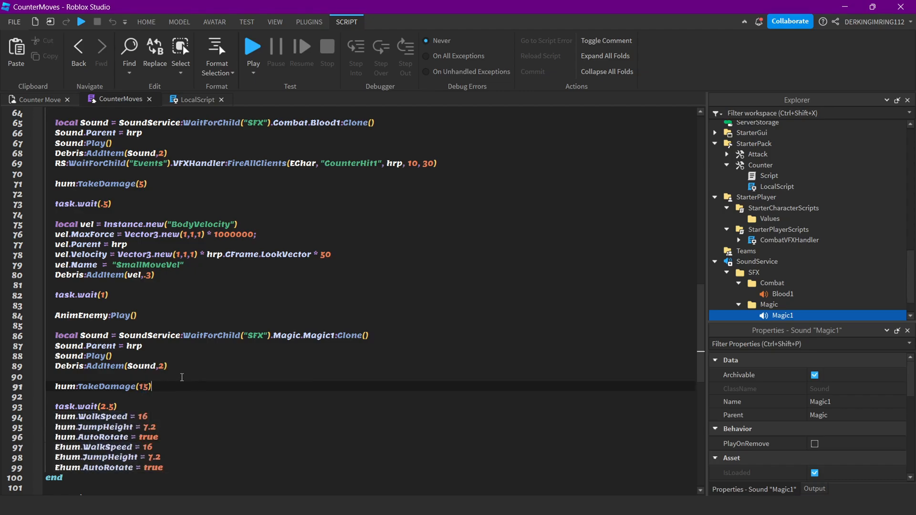
scroll(up, 3)
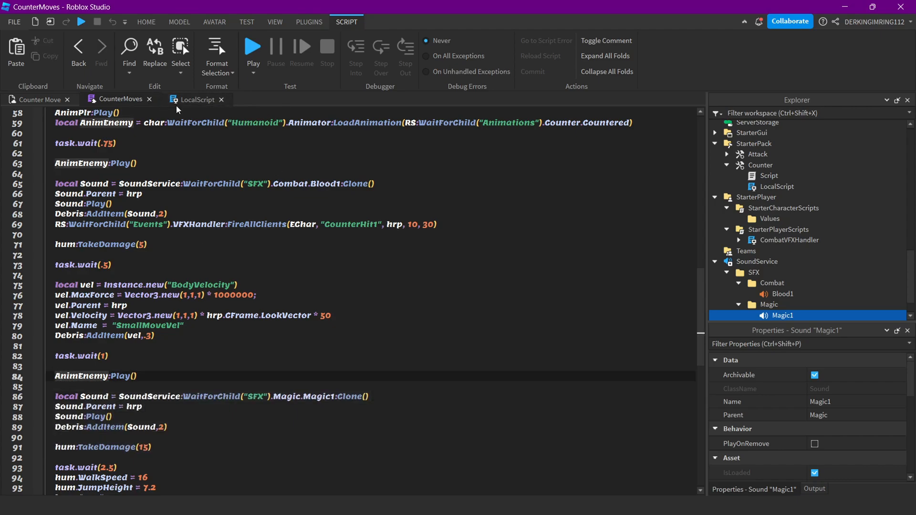
scroll(up, 3)
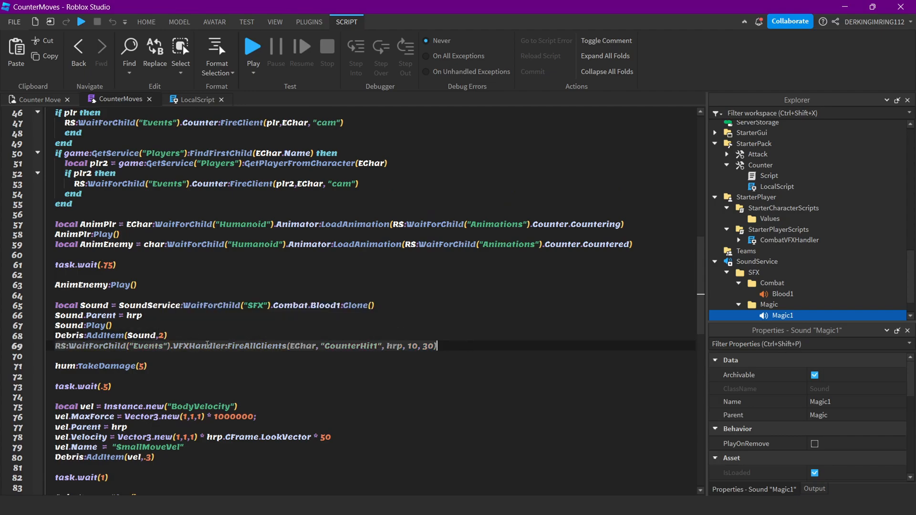
Select the VFXHandler event, expand CombatVFXHandler and open its local script
click(779, 218)
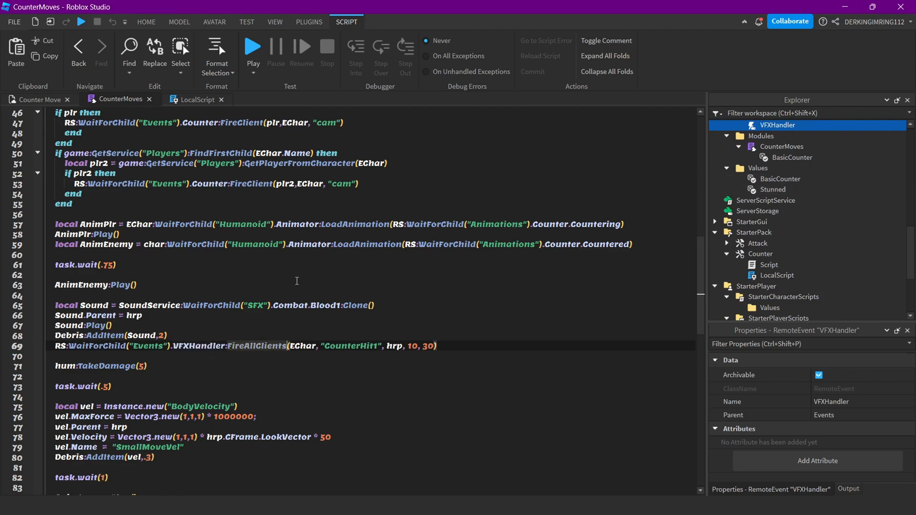
scroll(down, 3)
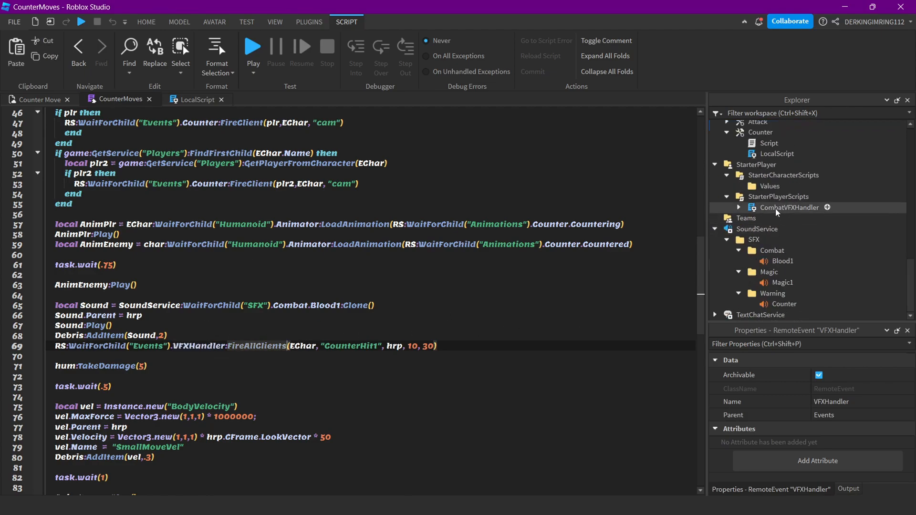
click(738, 207)
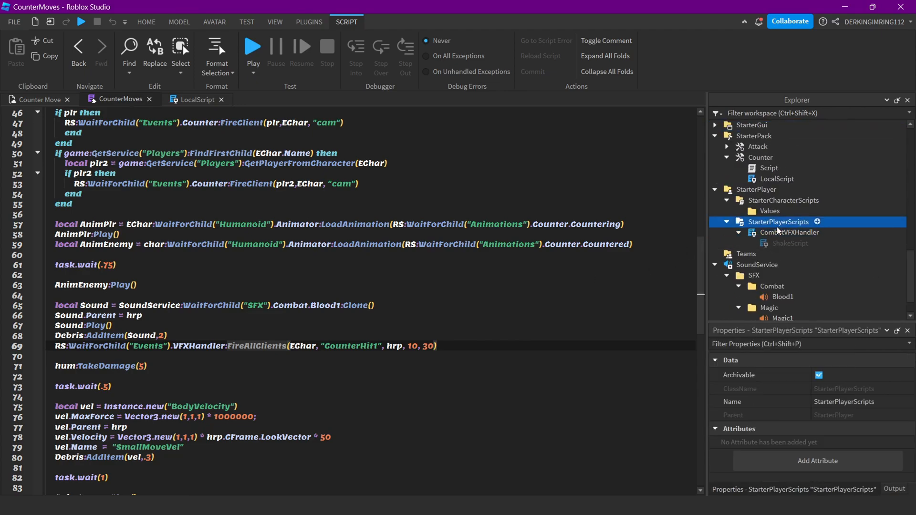
double_click(790, 232)
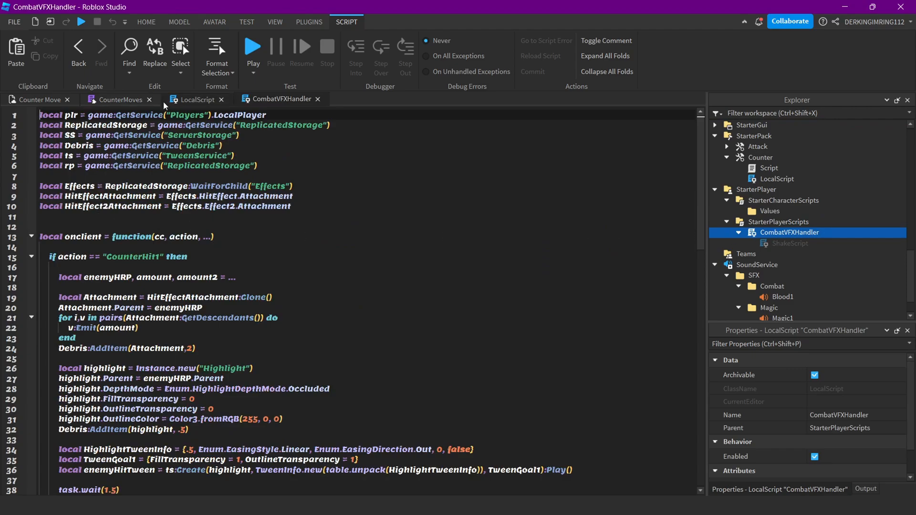
Compare the CounterMoves module and CombatVFXHandler code, reading the CounterHit1 effect lines
click(120, 100)
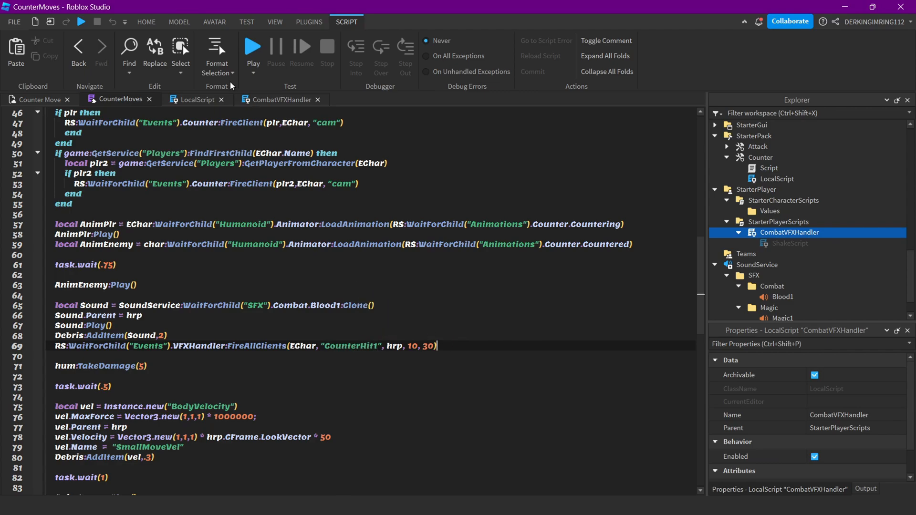
click(281, 98)
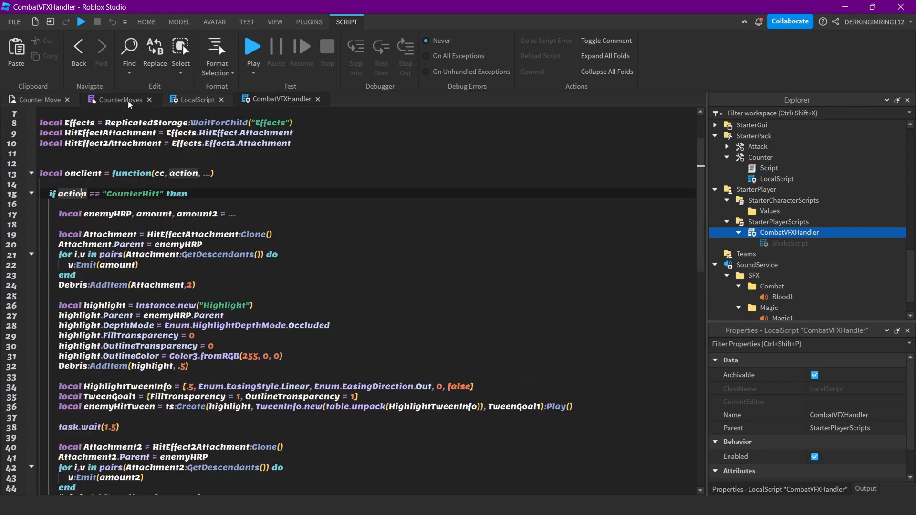
click(120, 99)
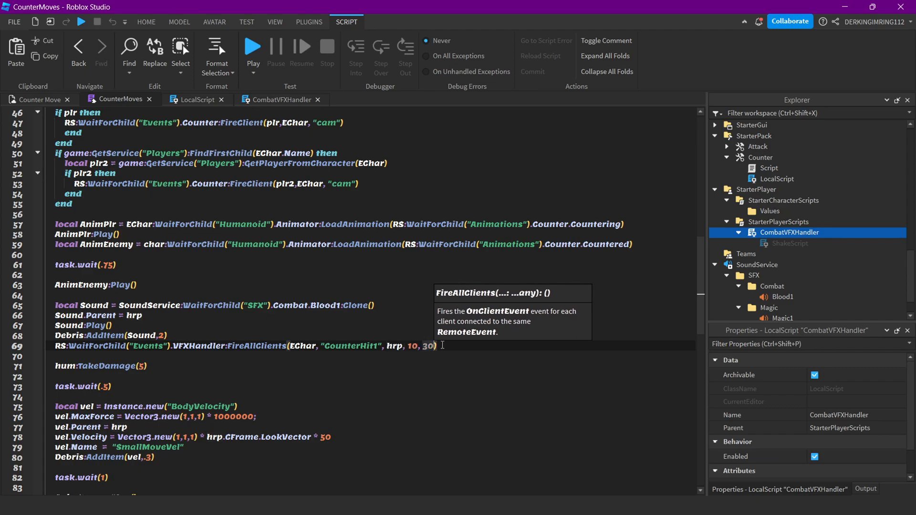
click(283, 98)
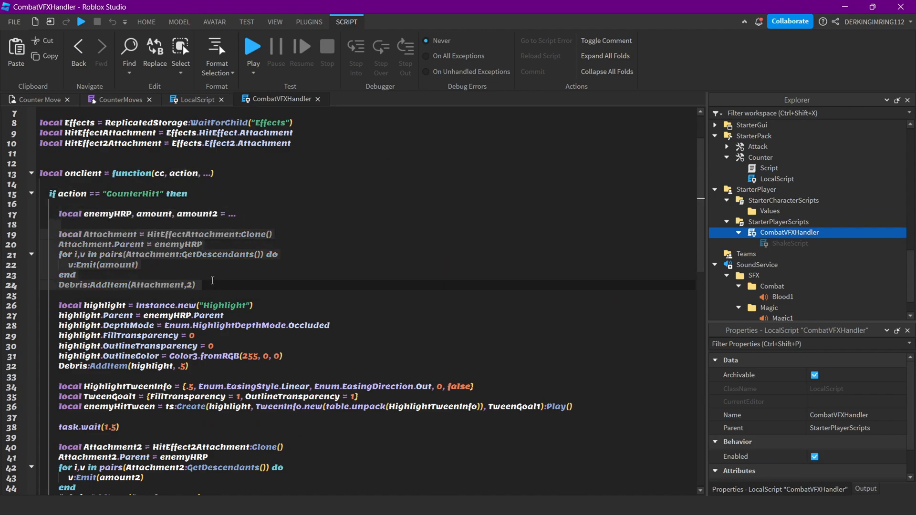
scroll(down, 3)
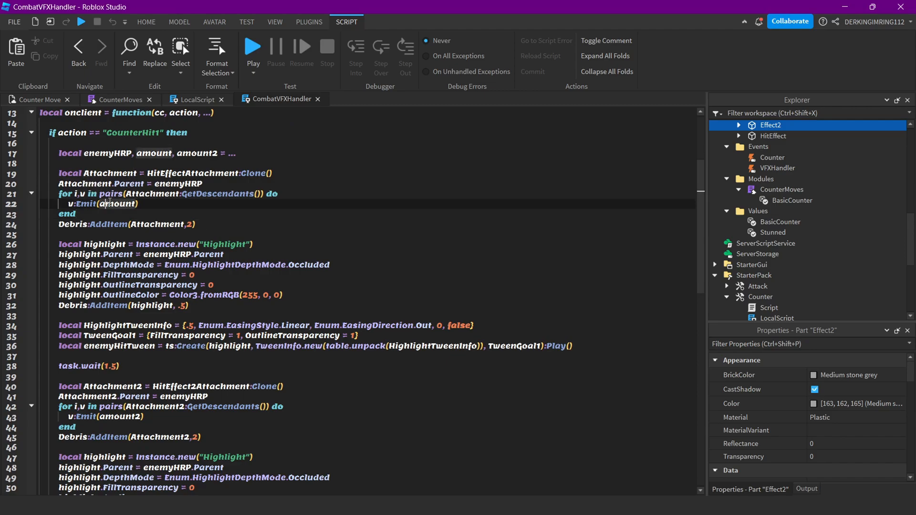
click(116, 99)
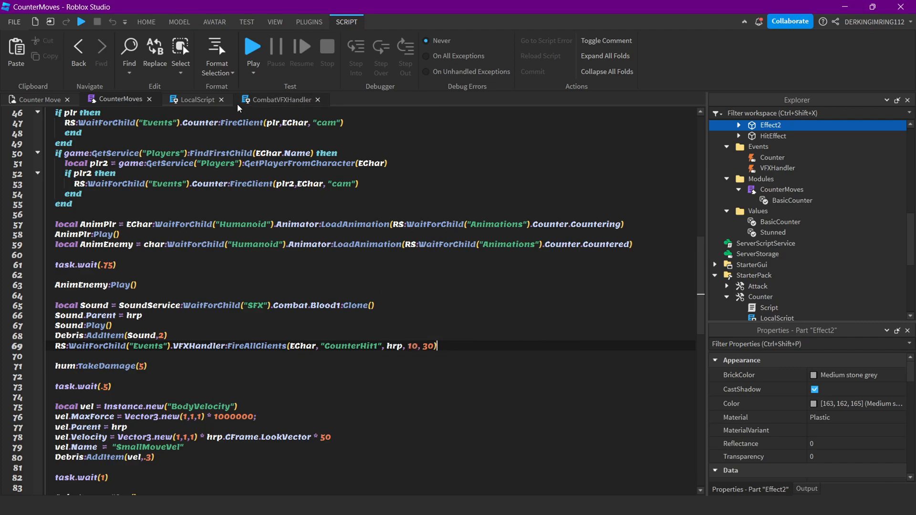
click(280, 99)
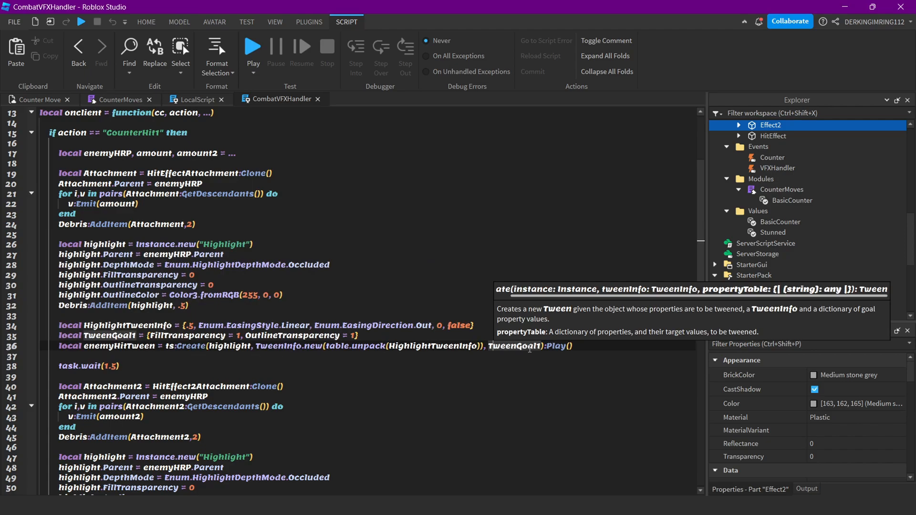
scroll(down, 3)
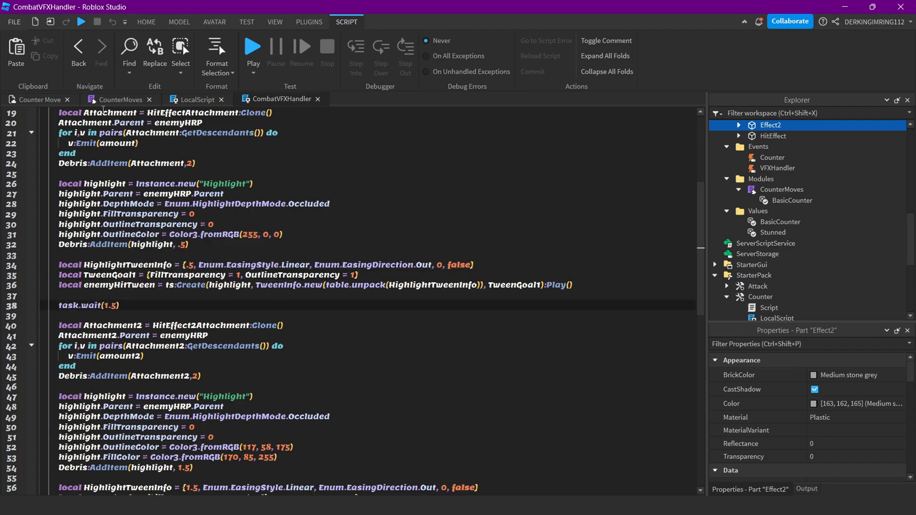
click(118, 99)
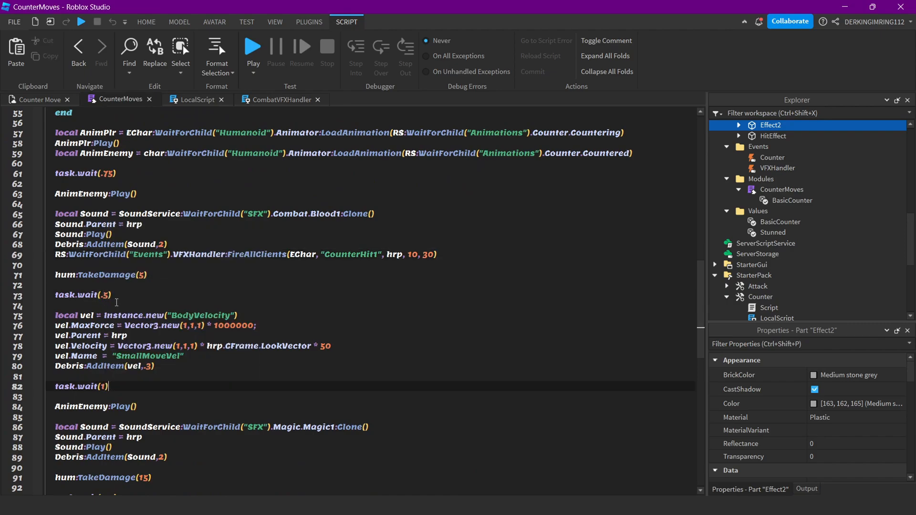
scroll(down, 3)
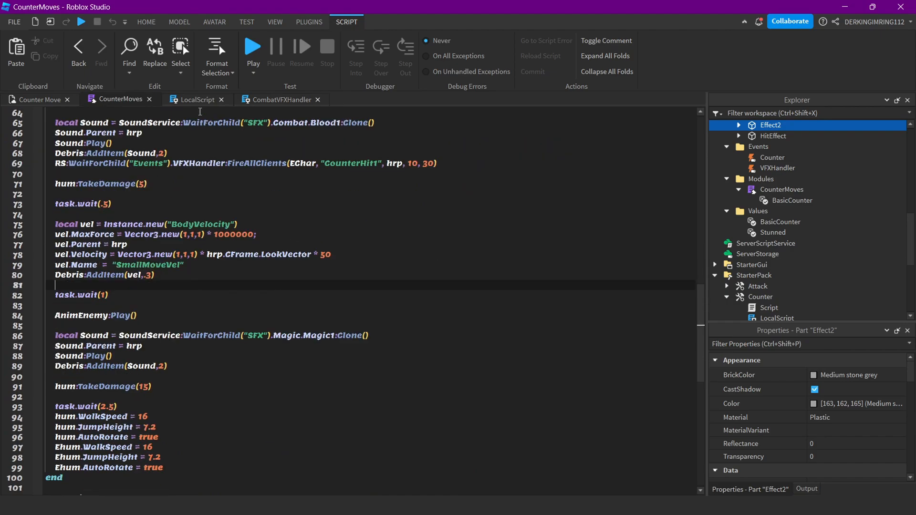
click(281, 99)
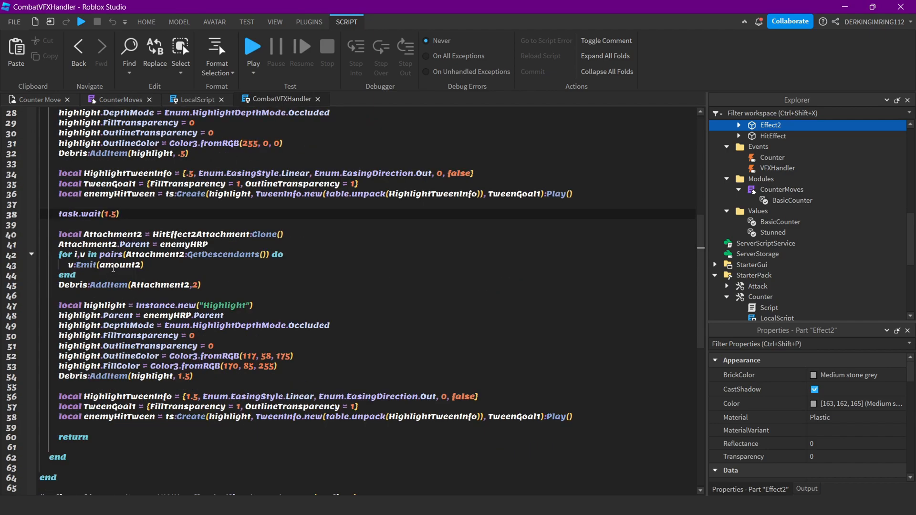
Inspect the Effect2 and HitEffect parts, finish reading the purple highlight code, and return to the 3D scene
click(772, 197)
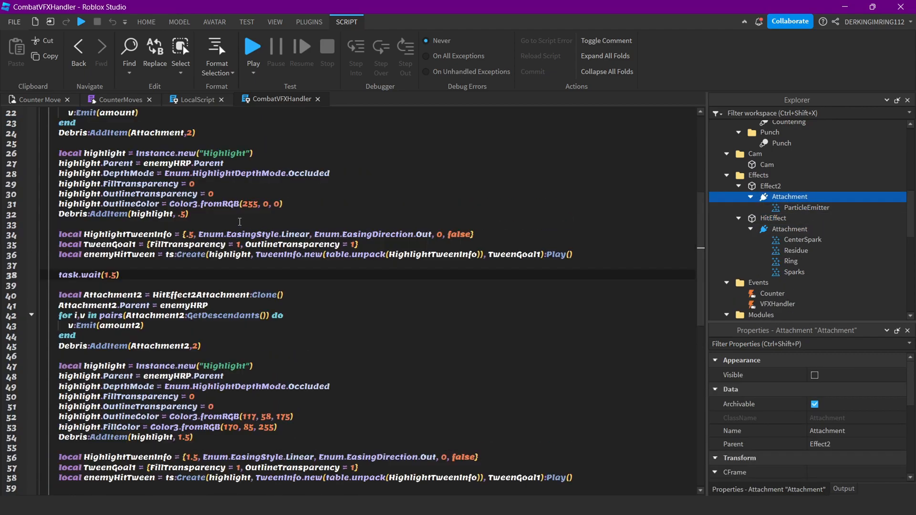
scroll(up, 3)
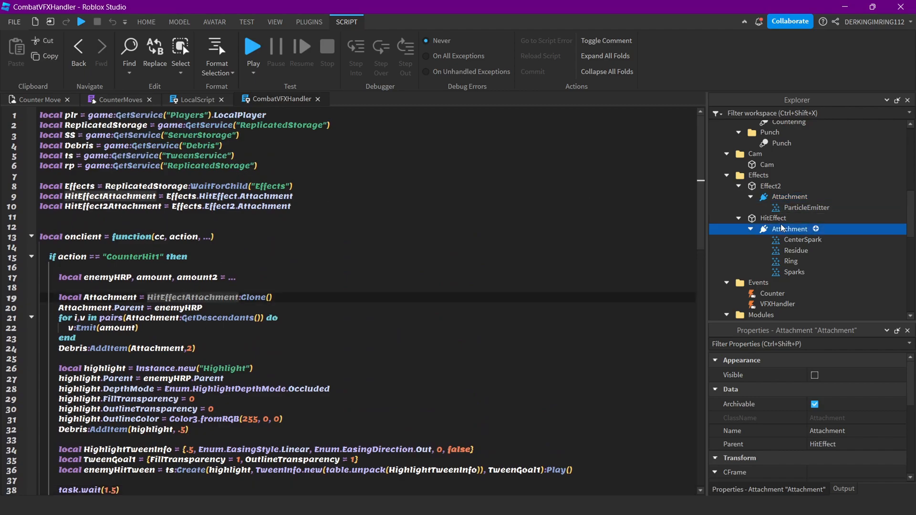
click(772, 218)
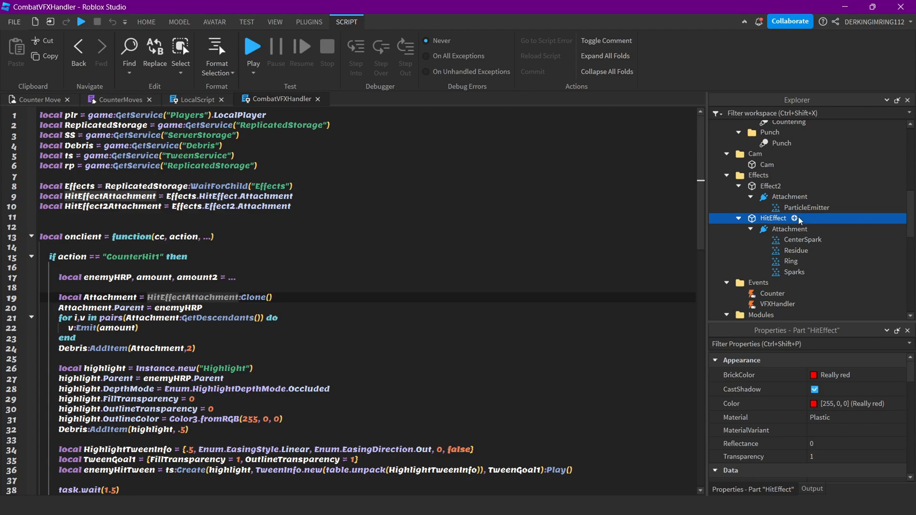
click(771, 186)
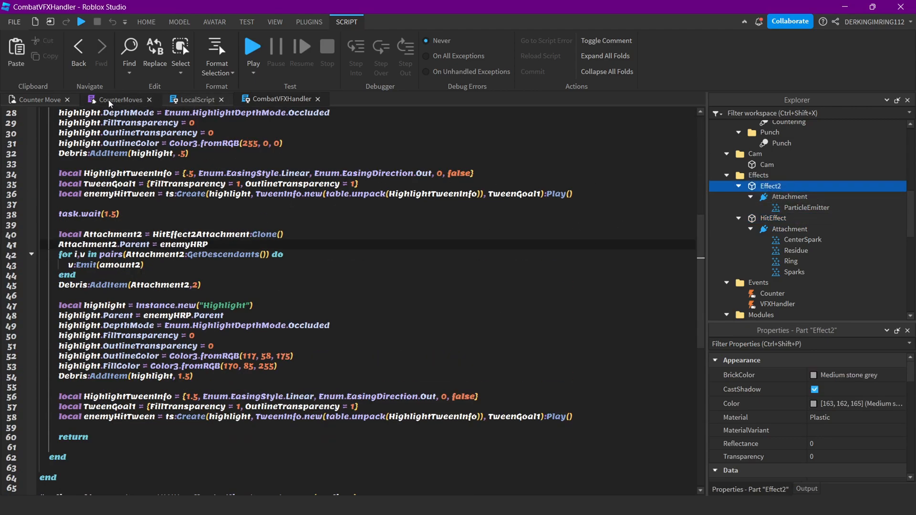
click(120, 99)
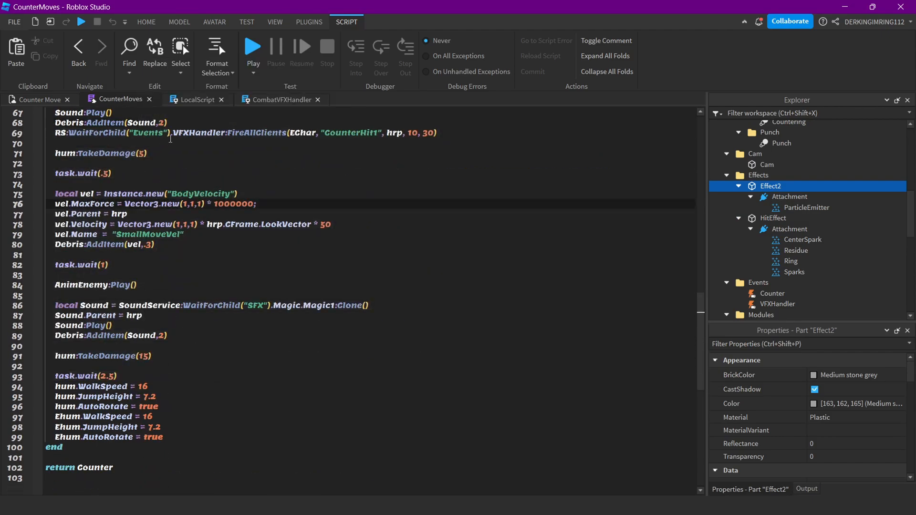
click(282, 100)
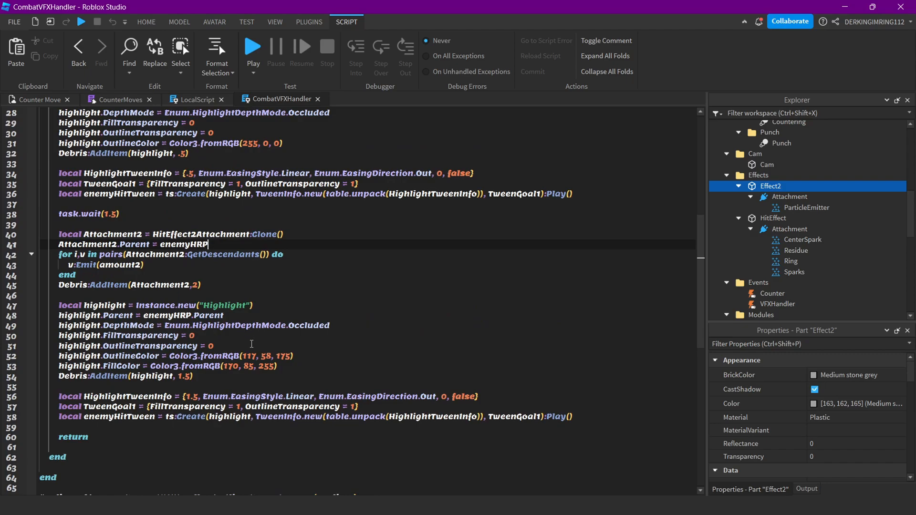
scroll(down, 3)
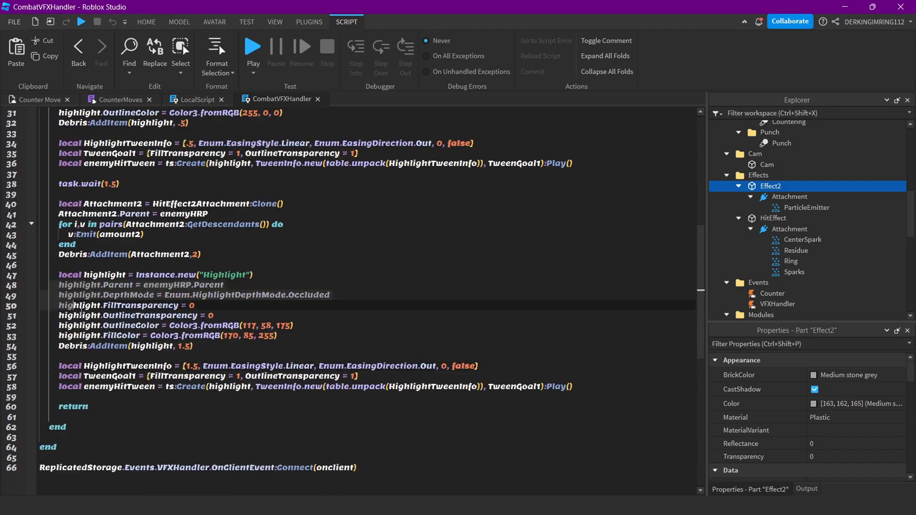
scroll(up, 3)
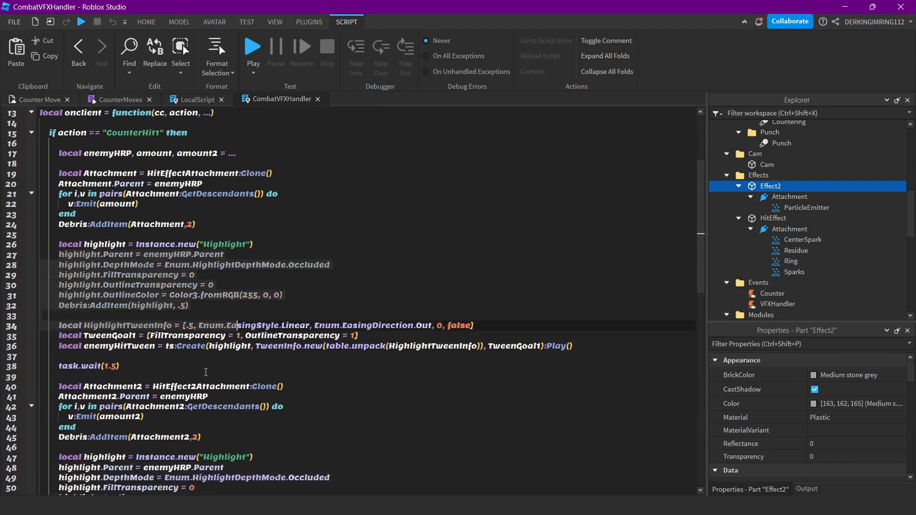
scroll(down, 3)
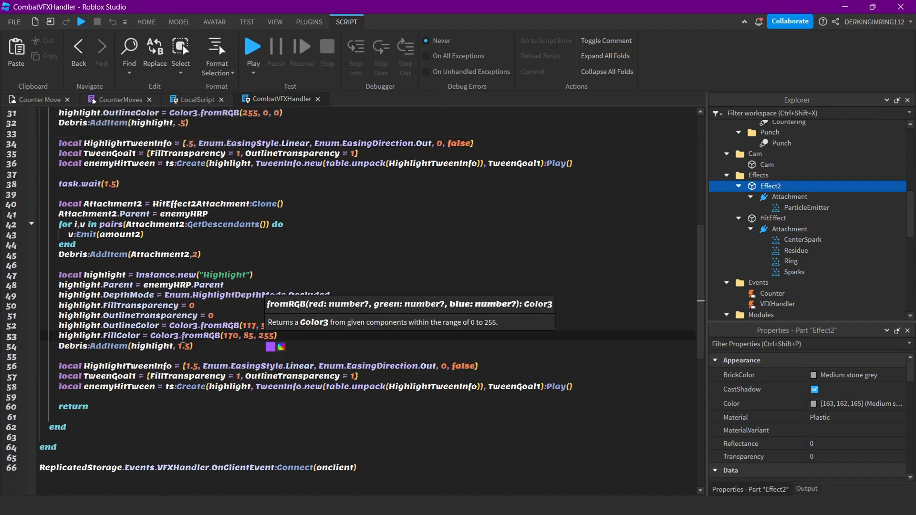
click(38, 99)
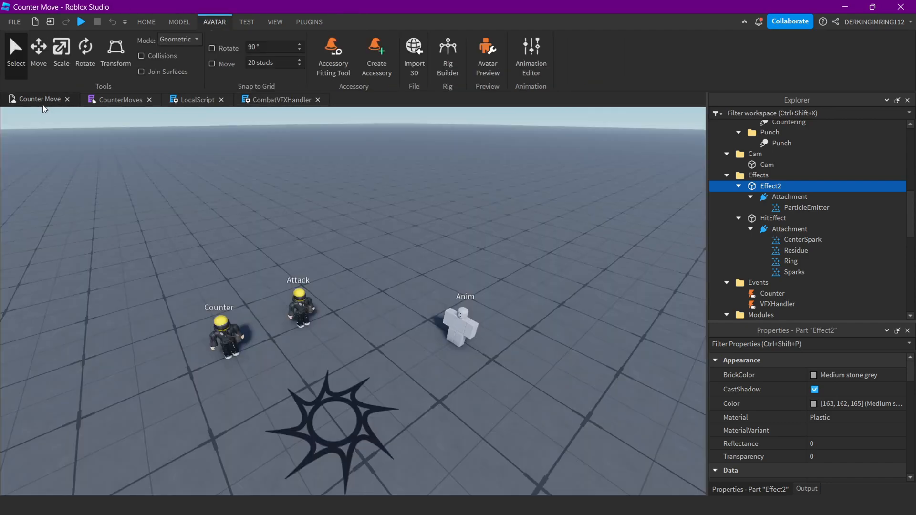
Open the Counter tool's server Script from StarterPack
scroll(down, 3)
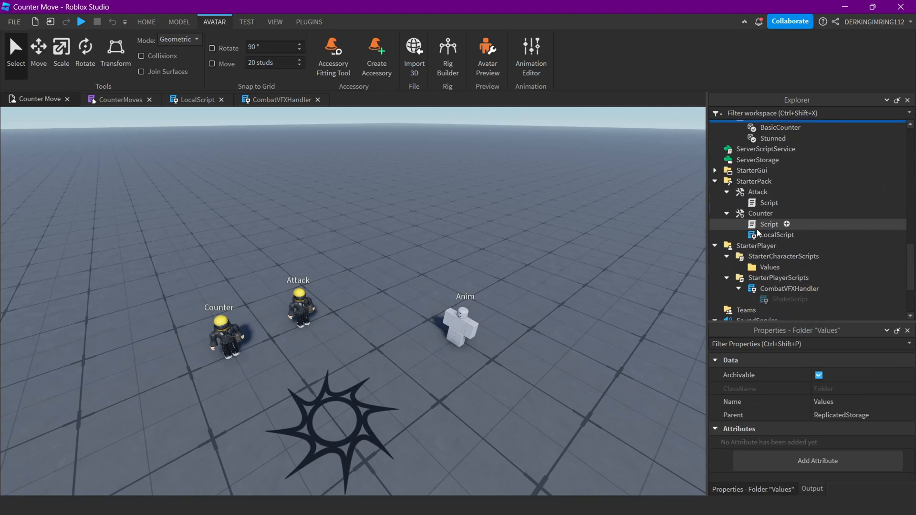
click(755, 200)
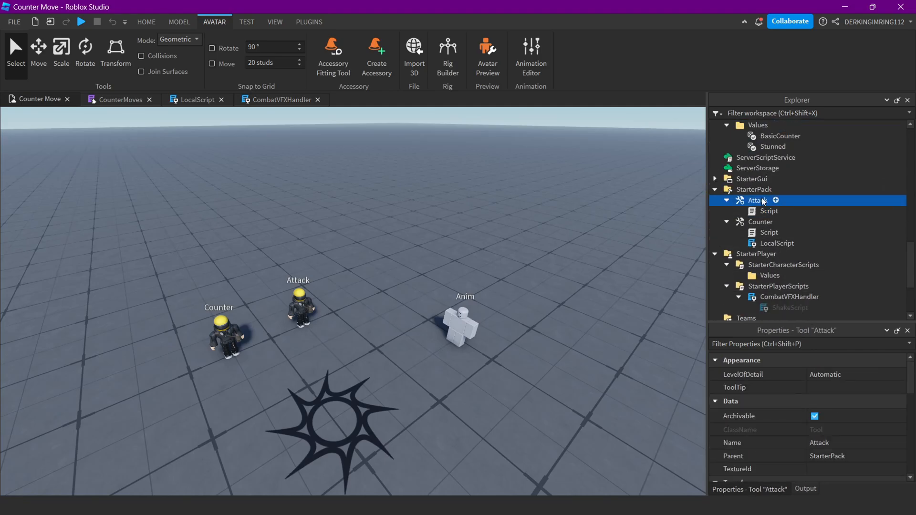
double_click(769, 231)
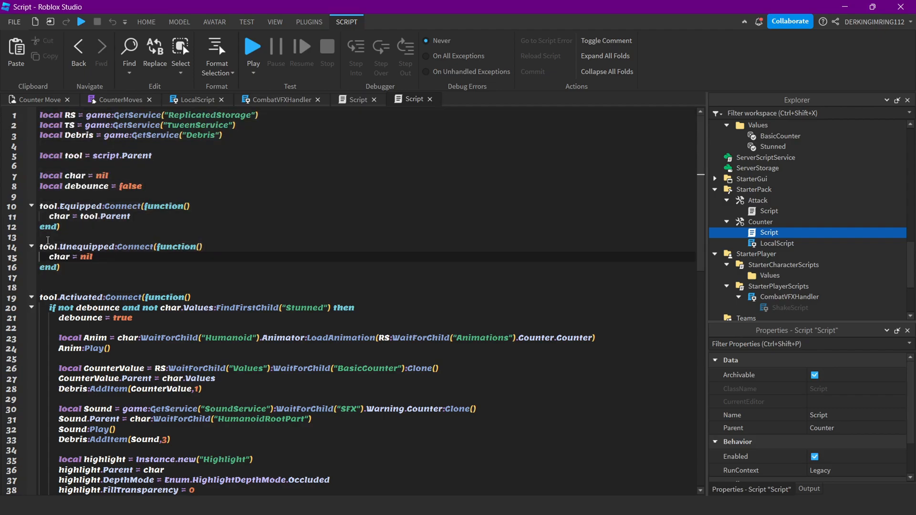
Review the Counter script's references: the StarterCharacterScripts Values folder and the Counter animation
scroll(down, 3)
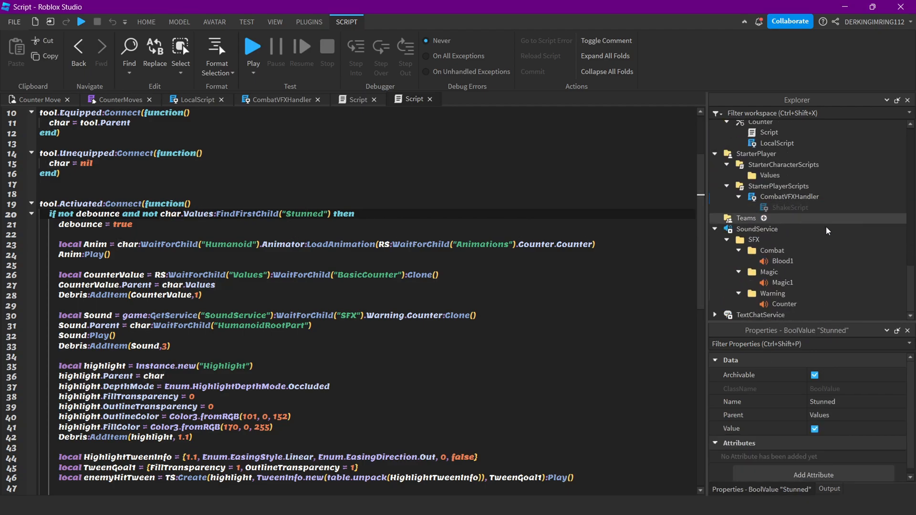
click(770, 254)
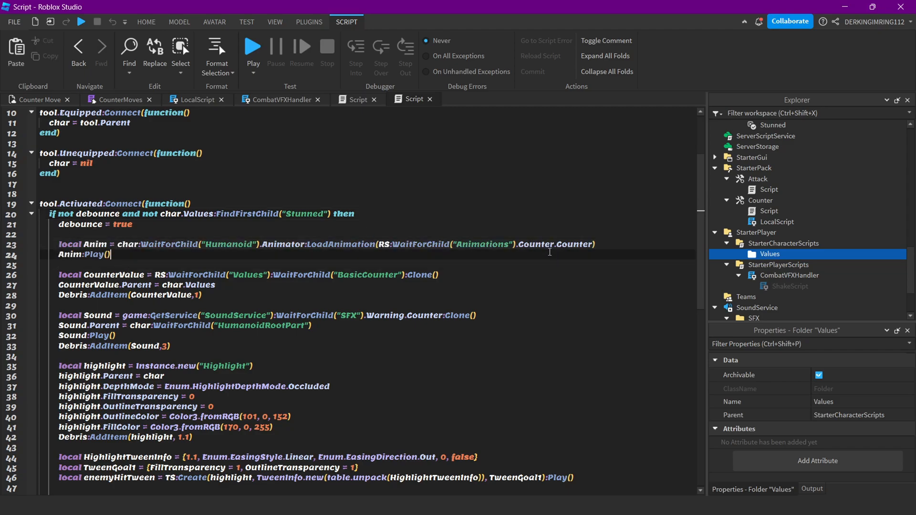
mouse_move(303, 235)
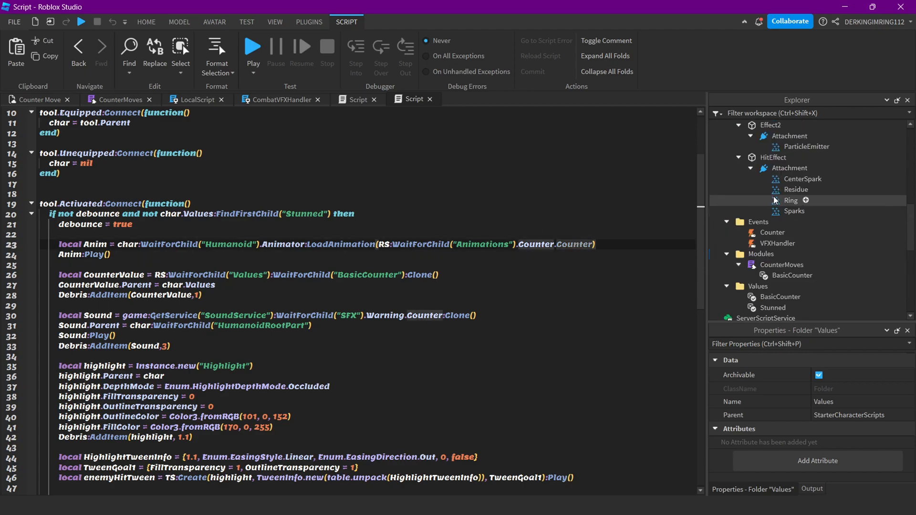
scroll(up, 3)
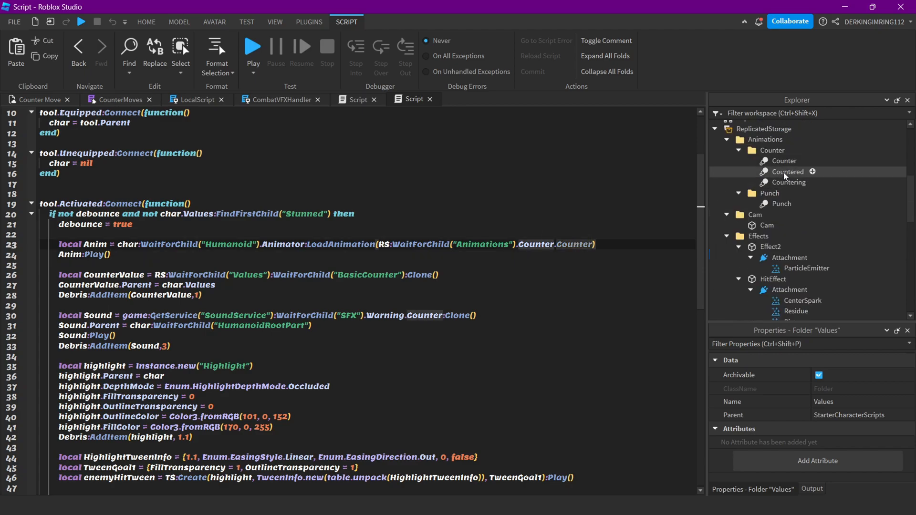
click(785, 160)
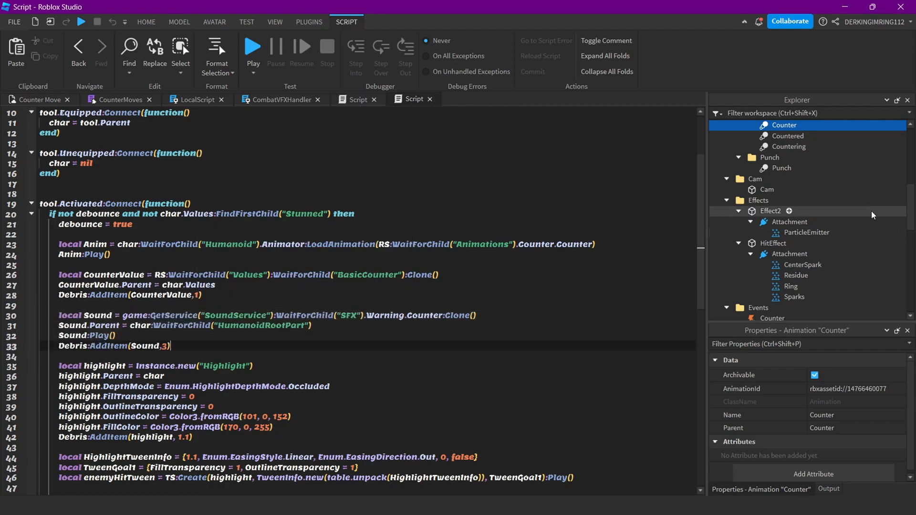
Inspect the Counter warning sound under SoundService > SFX, then bring up the Attack tool's script
scroll(down, 3)
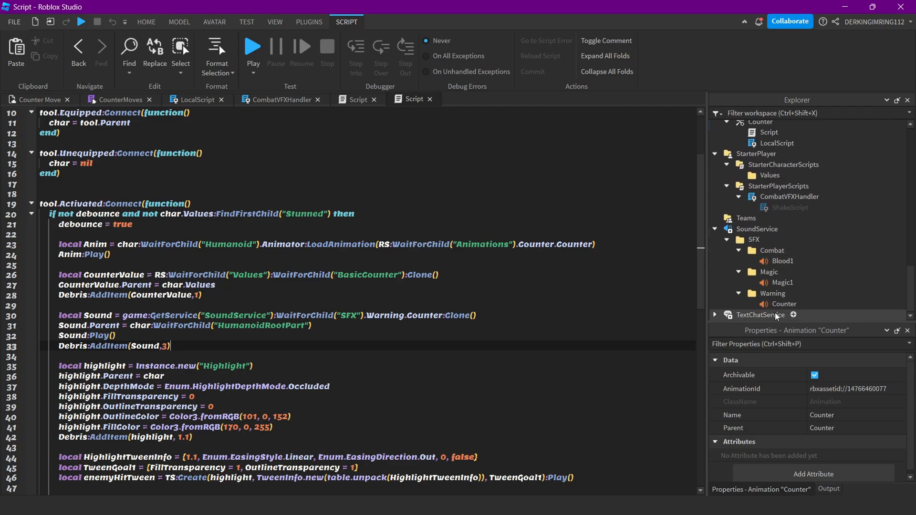
click(785, 303)
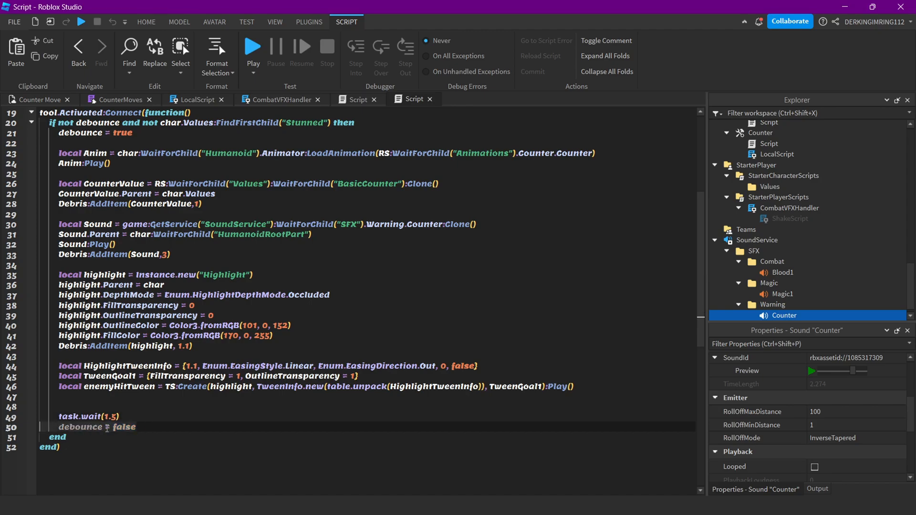
click(120, 416)
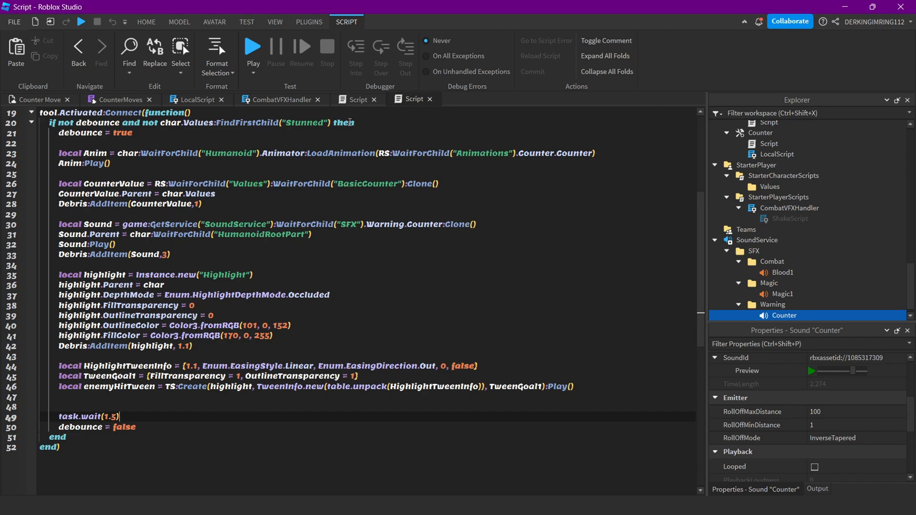
scroll(up, 3)
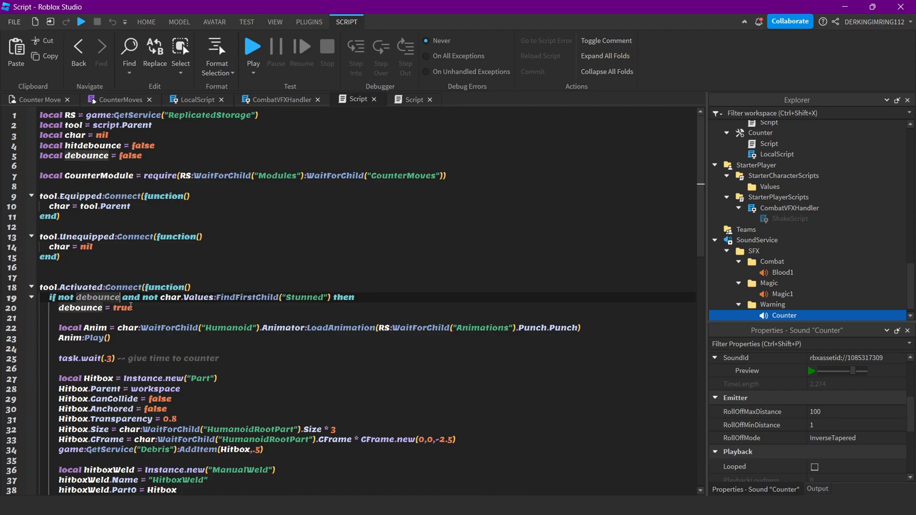
Read through the Attack script's CounterModule require, punch animation and hitbox code
scroll(down, 3)
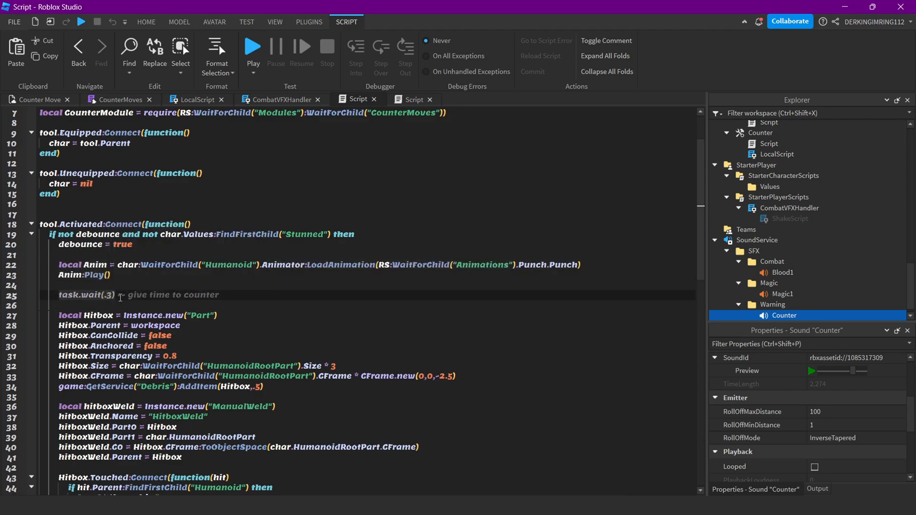
scroll(down, 3)
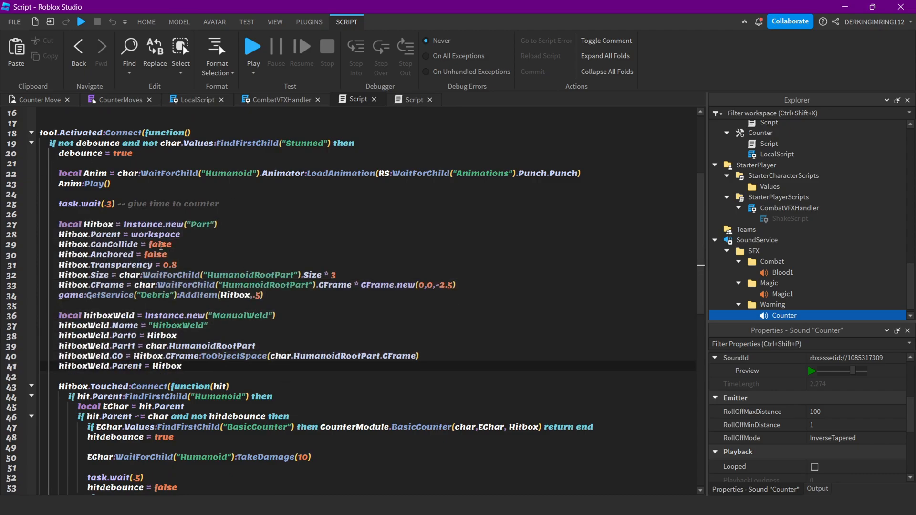
scroll(down, 3)
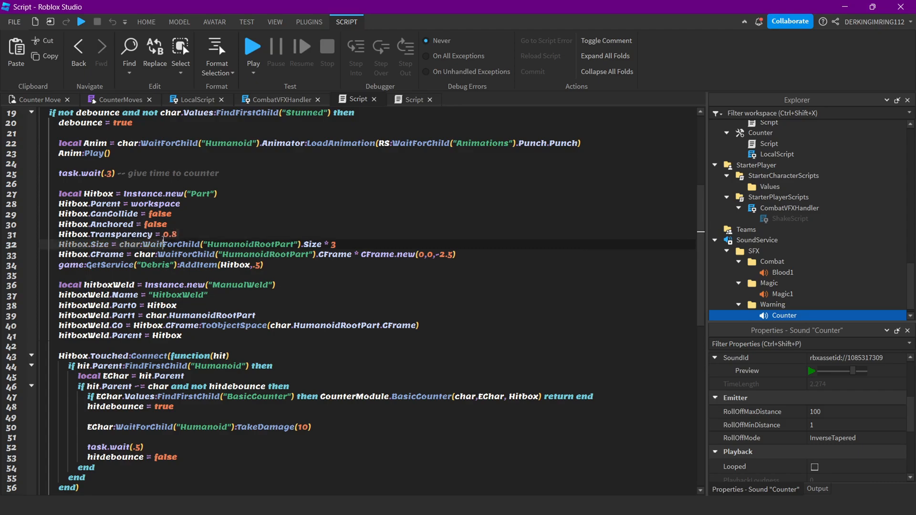
scroll(up, 3)
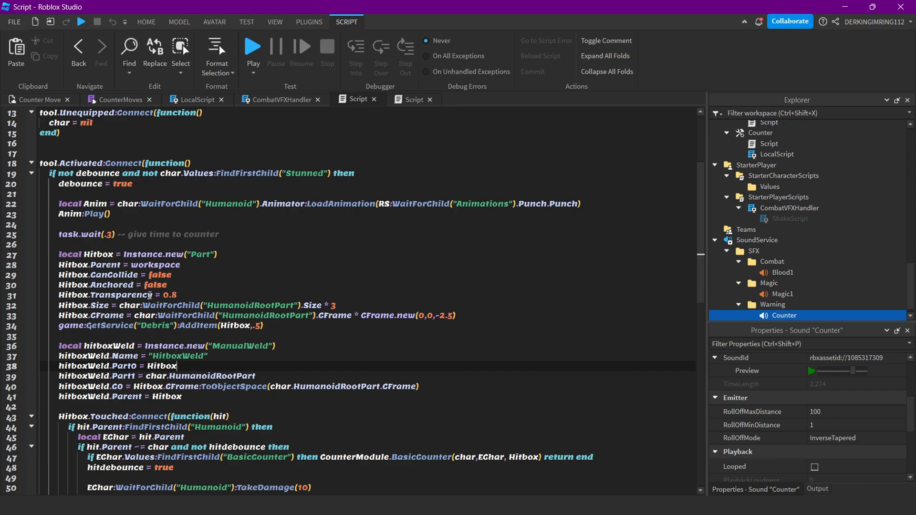
scroll(down, 3)
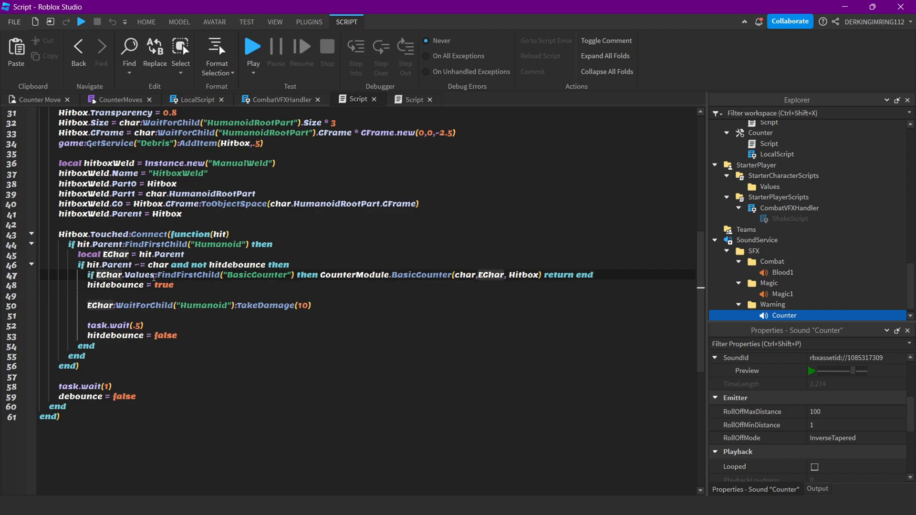
Show the BasicCounter value's properties in ReplicatedStorage > Values and return to the Counter script
click(771, 186)
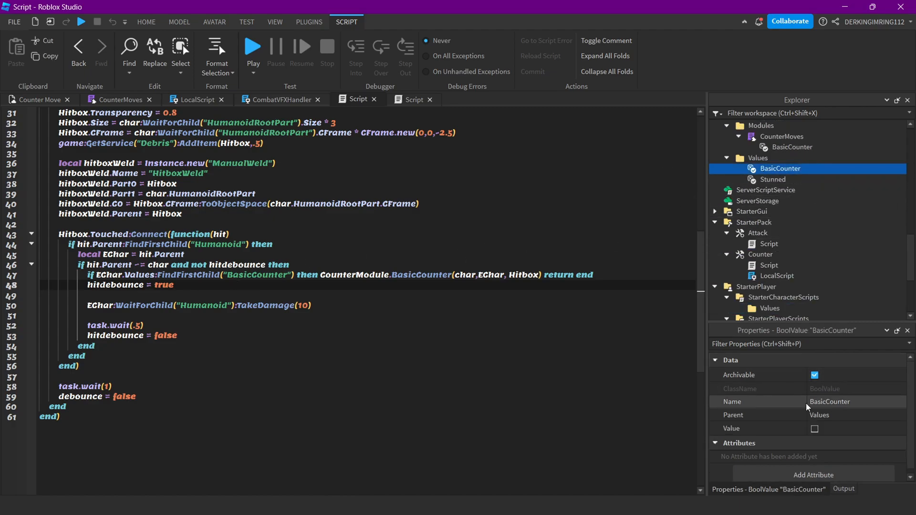
click(413, 100)
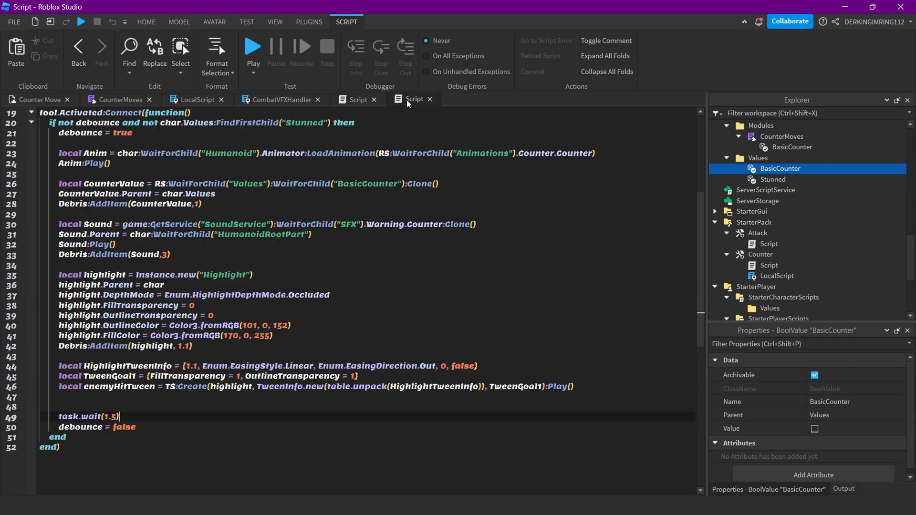
scroll(up, 3)
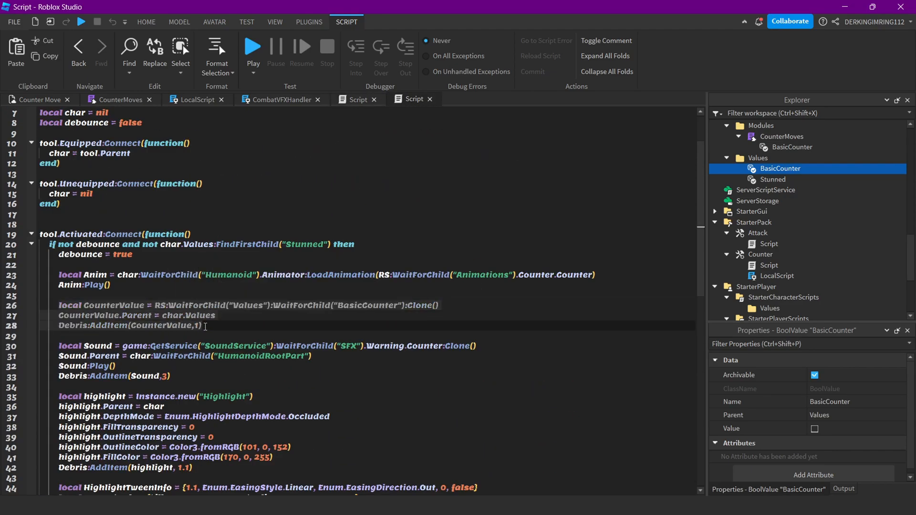
scroll(down, 3)
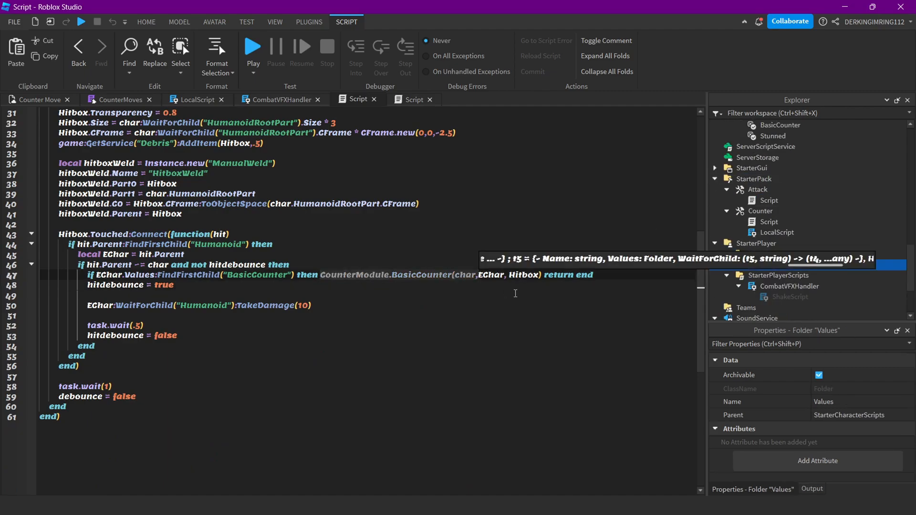
click(117, 99)
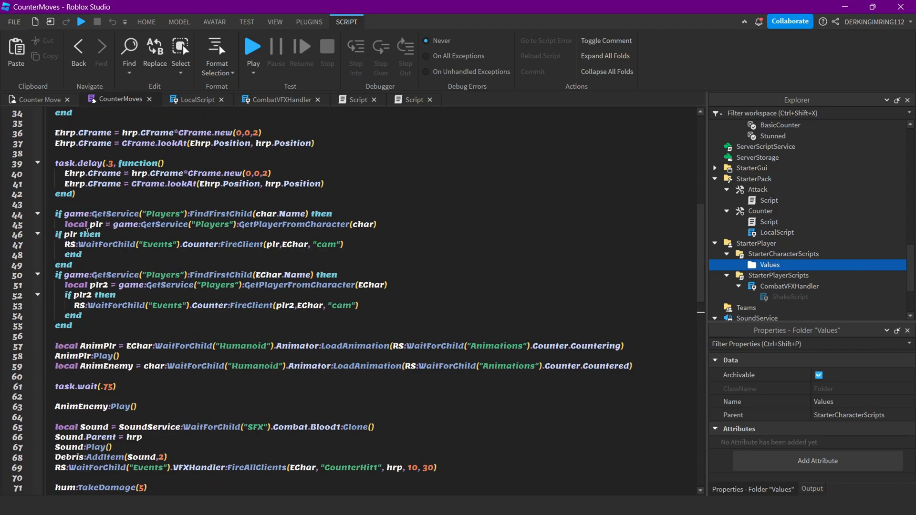
scroll(up, 3)
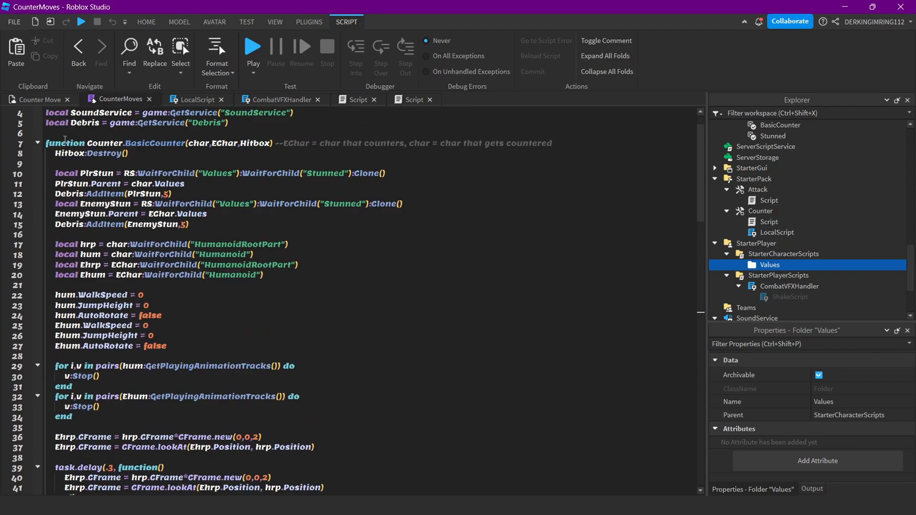
scroll(down, 3)
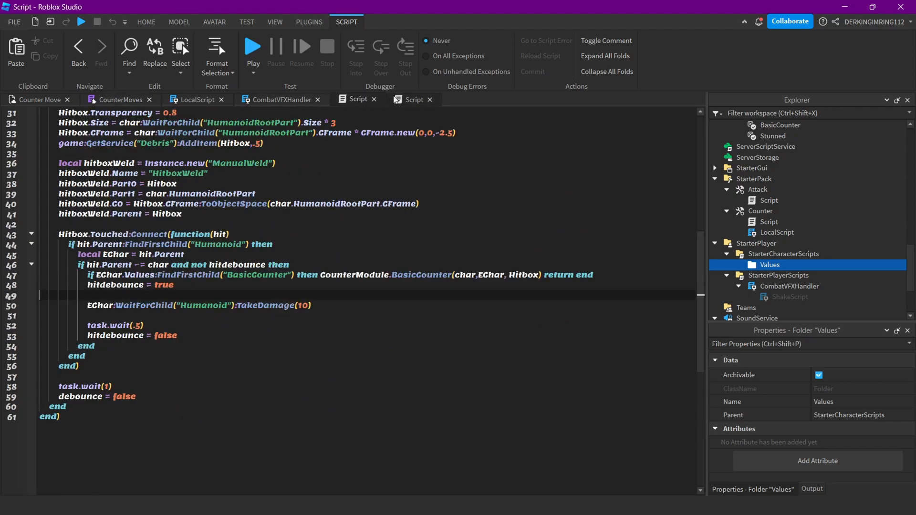
mouse_move(560, 279)
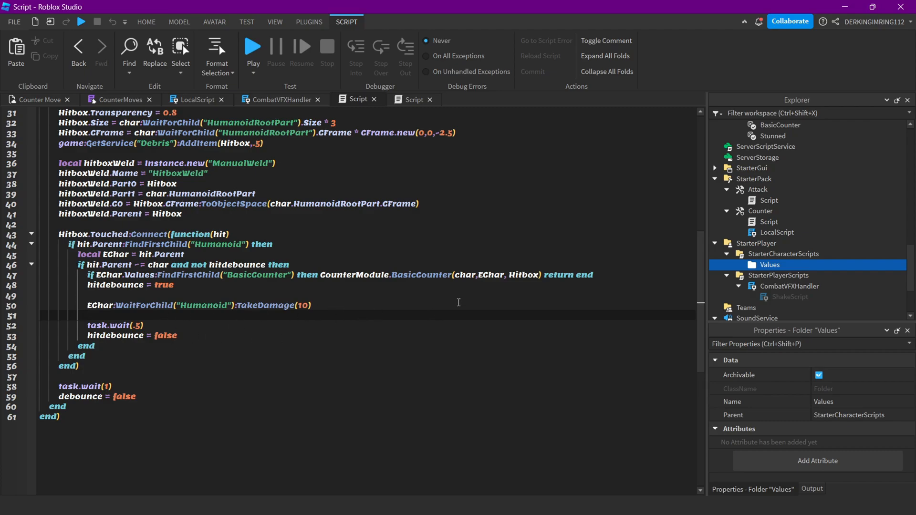
mouse_move(464, 275)
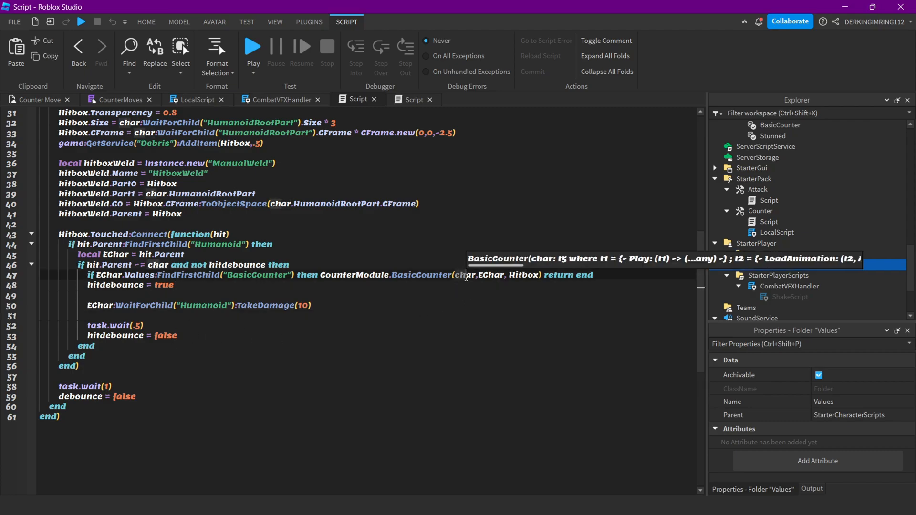
click(770, 264)
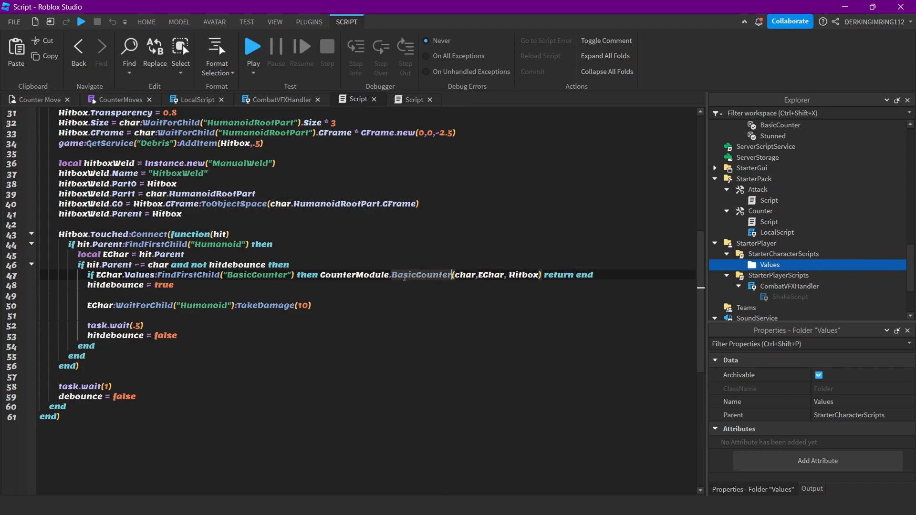
mouse_move(489, 275)
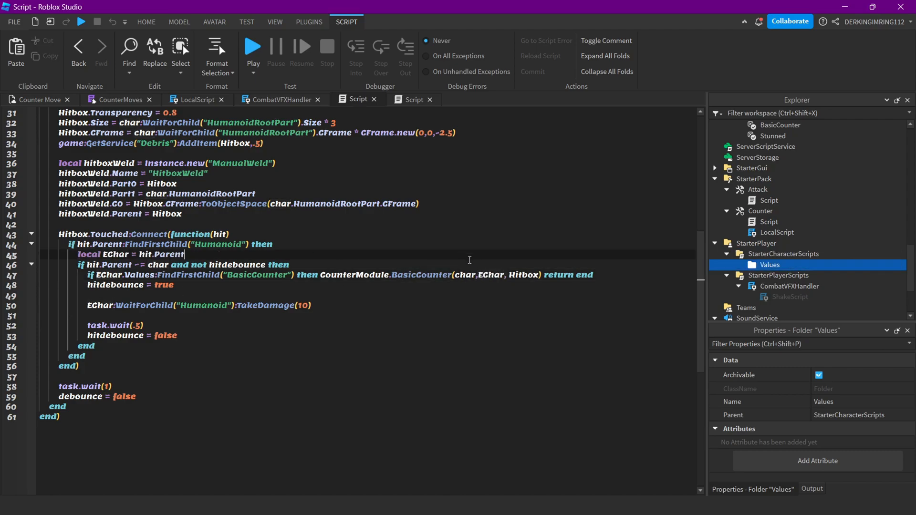
click(119, 99)
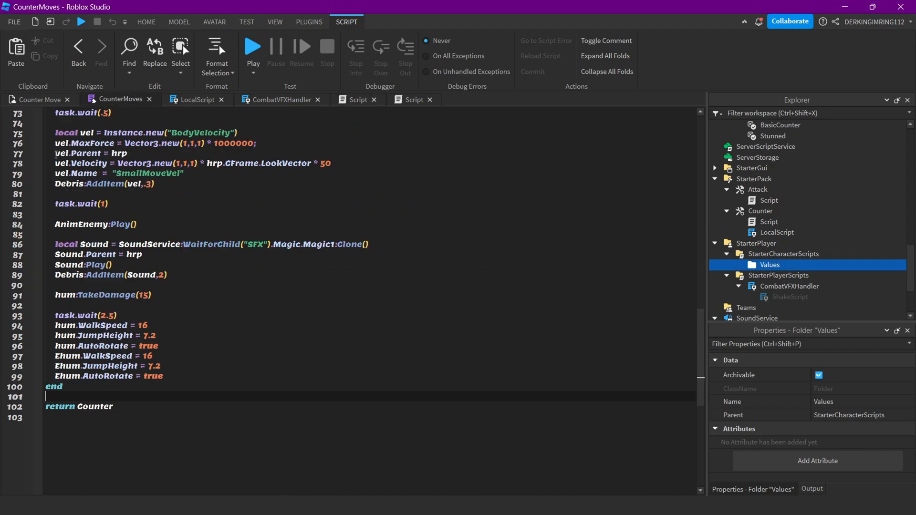
click(356, 99)
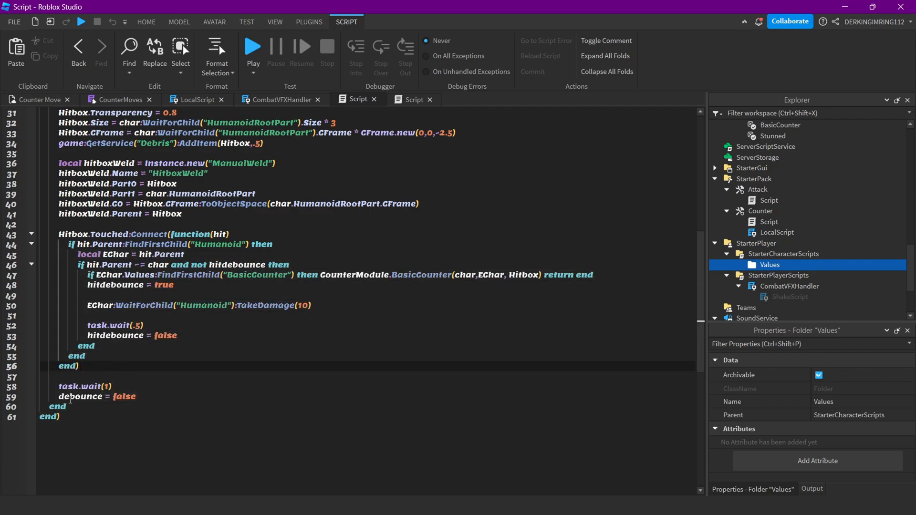
scroll(up, 3)
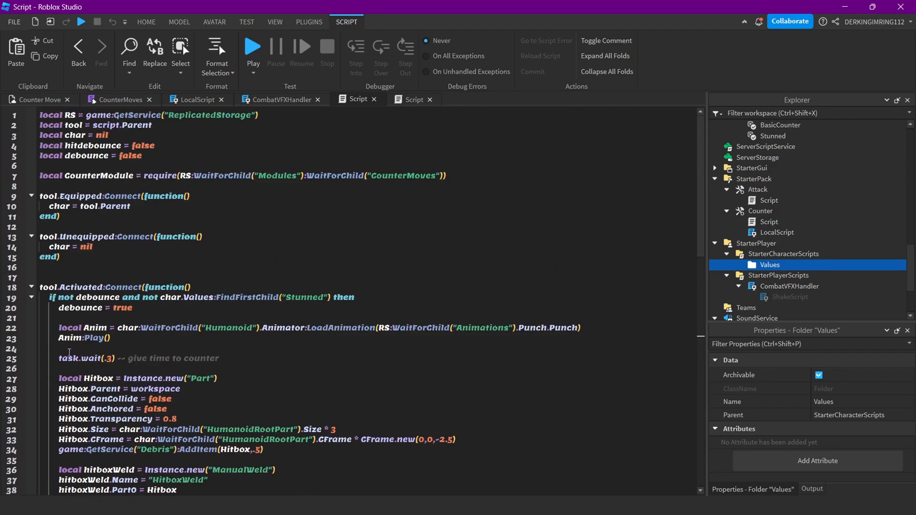
scroll(down, 3)
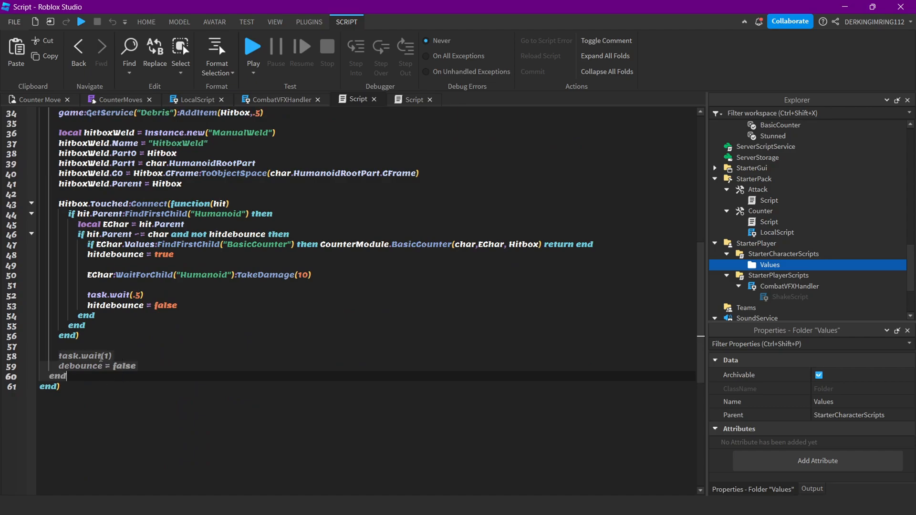
scroll(up, 3)
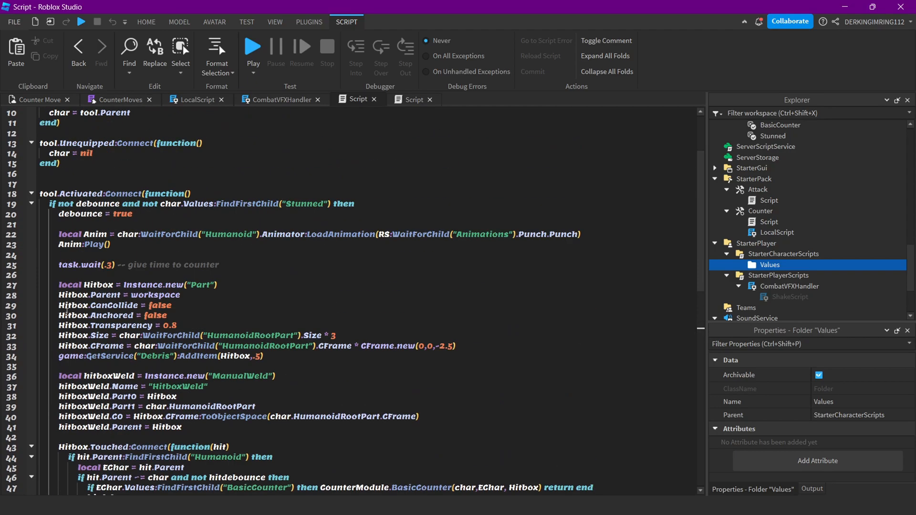
scroll(down, 3)
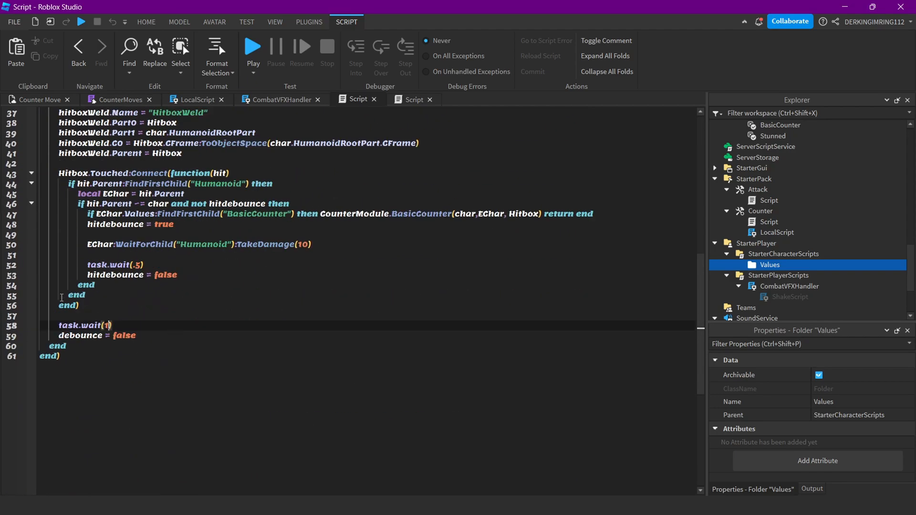
scroll(up, 3)
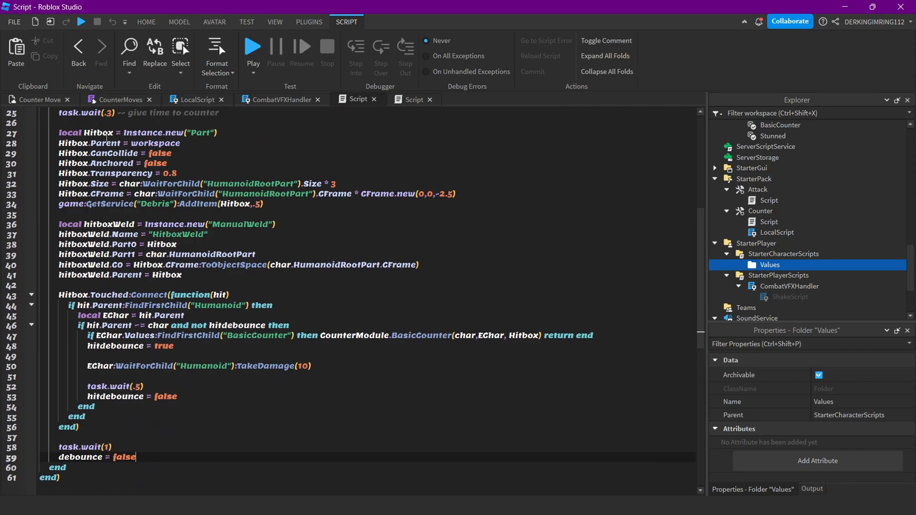